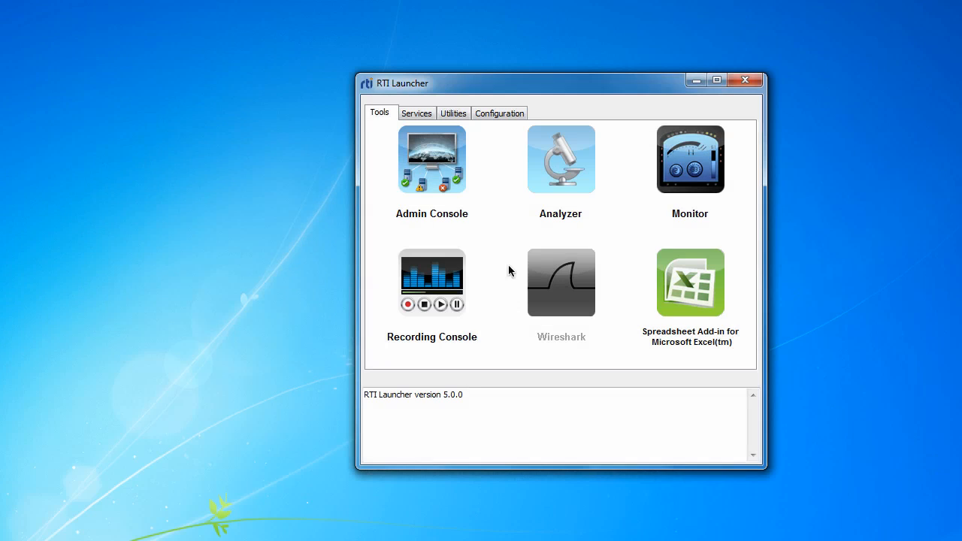
pyautogui.moveTo(439, 162)
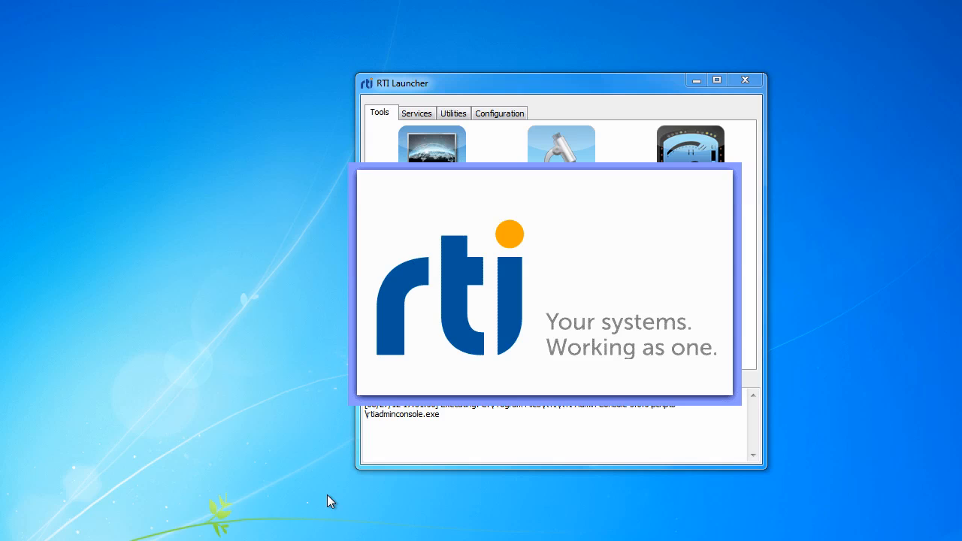
pyautogui.moveTo(833, 487)
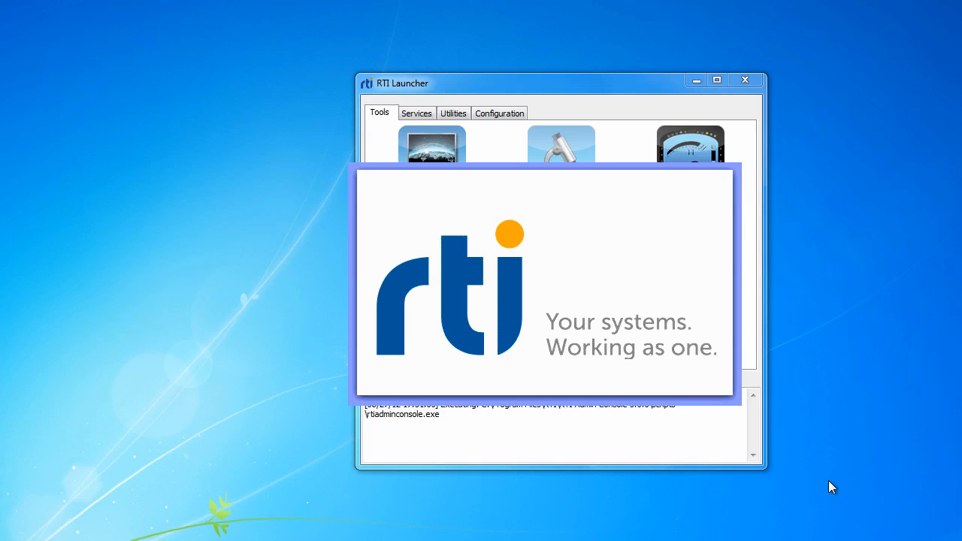
pyautogui.moveTo(851, 454)
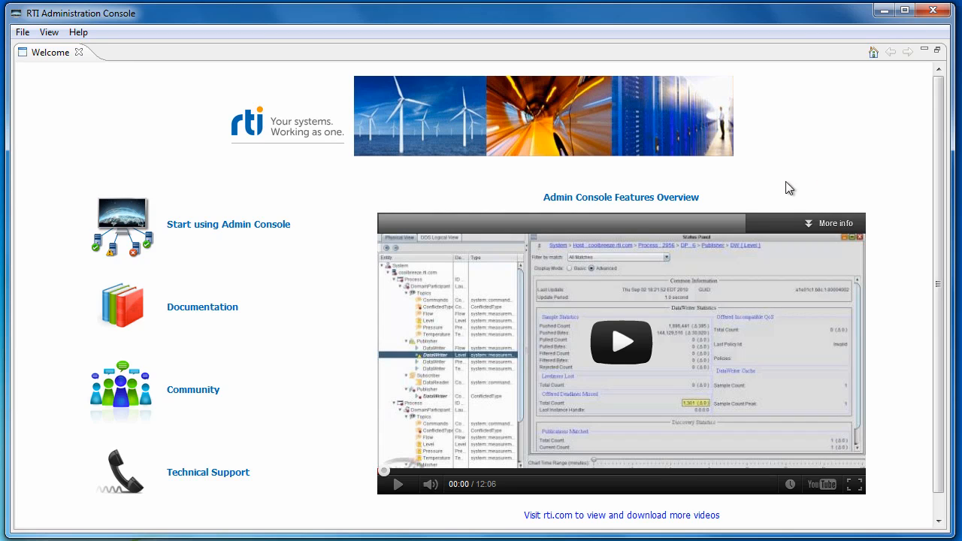
pyautogui.moveTo(216, 310)
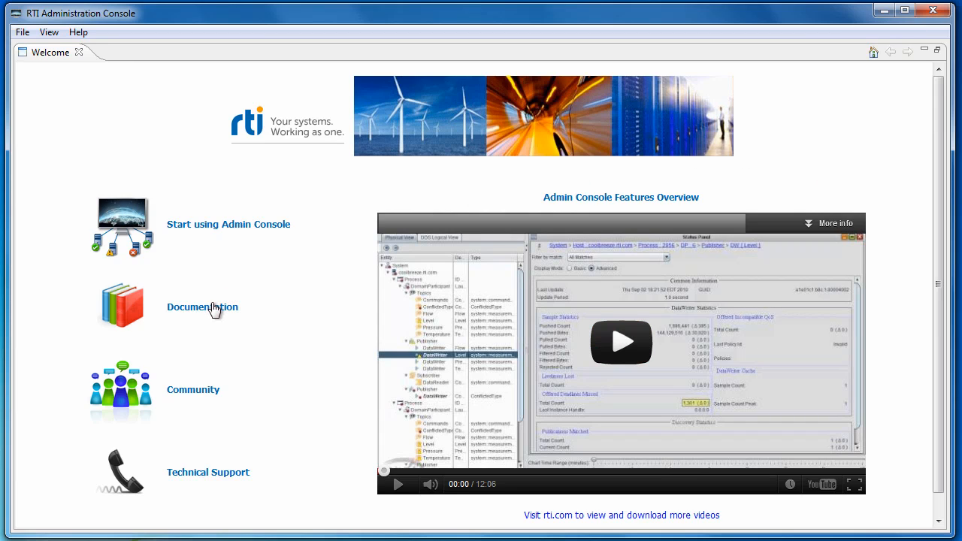
pyautogui.moveTo(211, 311)
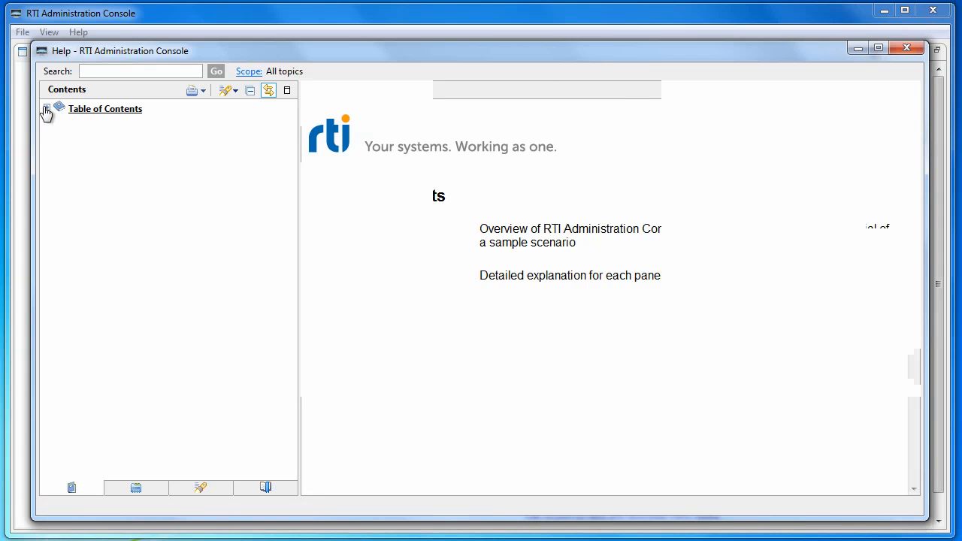
# Expand Table of Contents and Getting Started to reach the Tutorial help page.
pyautogui.click(48, 109)
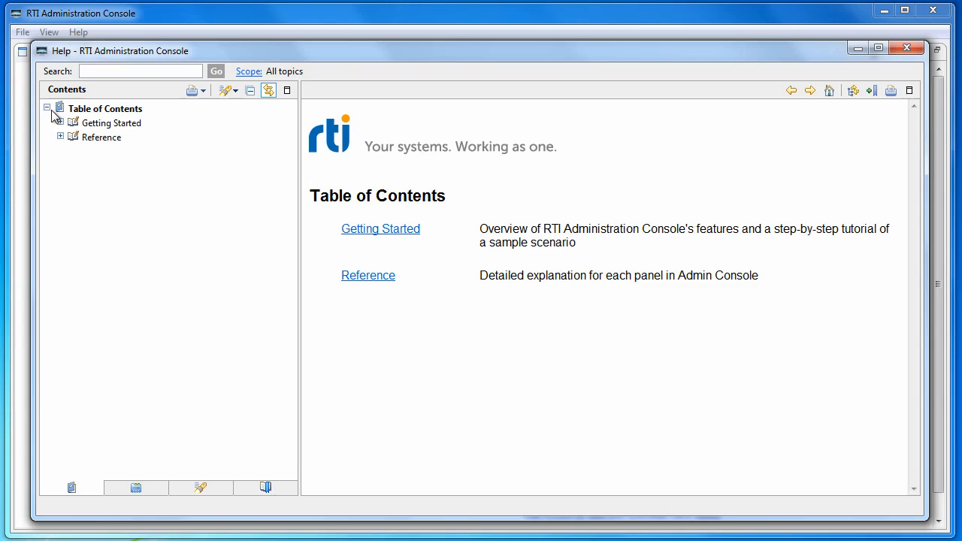
pyautogui.click(60, 124)
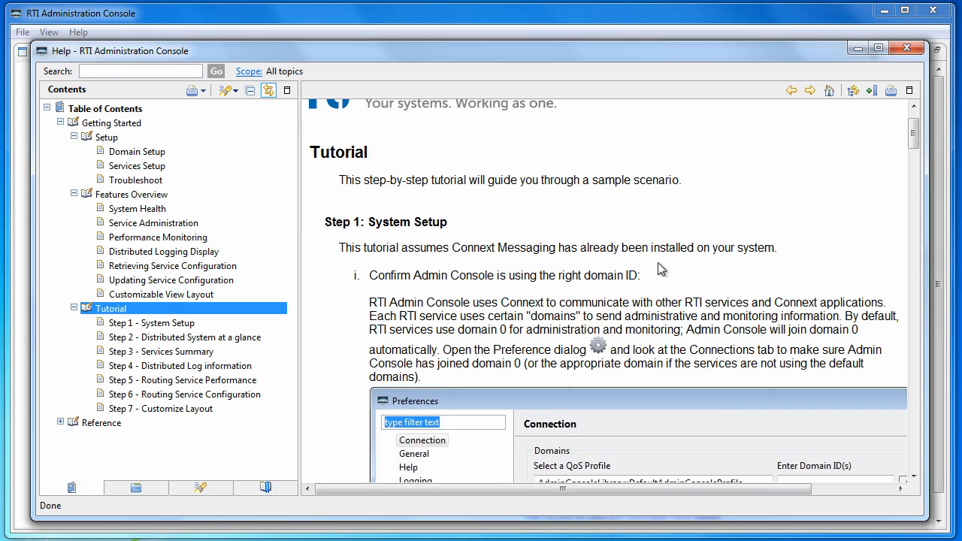
pyautogui.moveTo(896, 120)
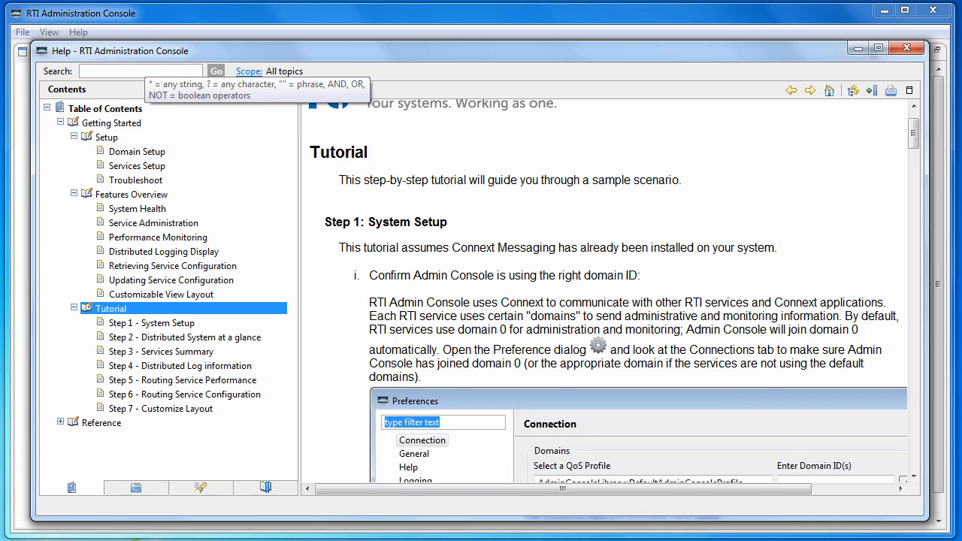
# Search the help for 'routing service' and open the Routing Service Details topic.
pyautogui.write('routing service')
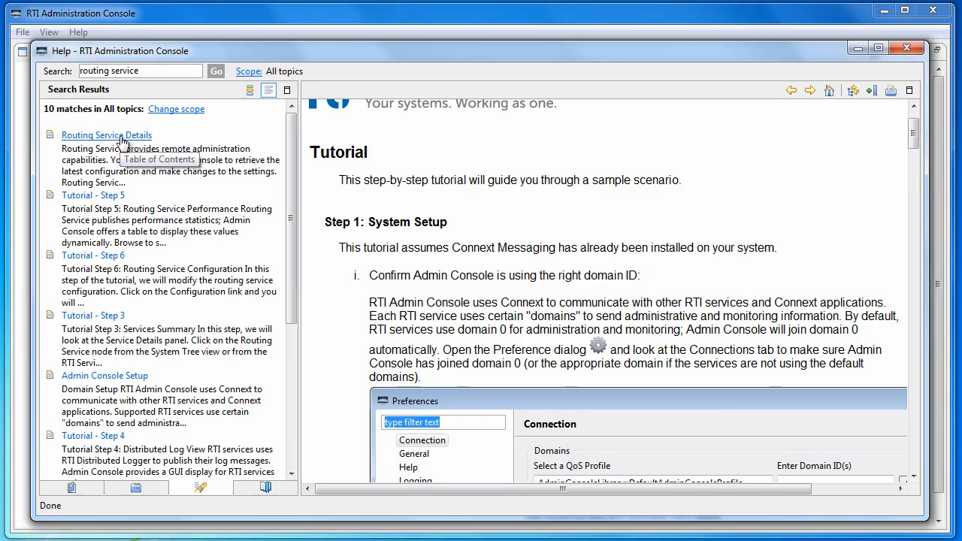
pyautogui.click(105, 136)
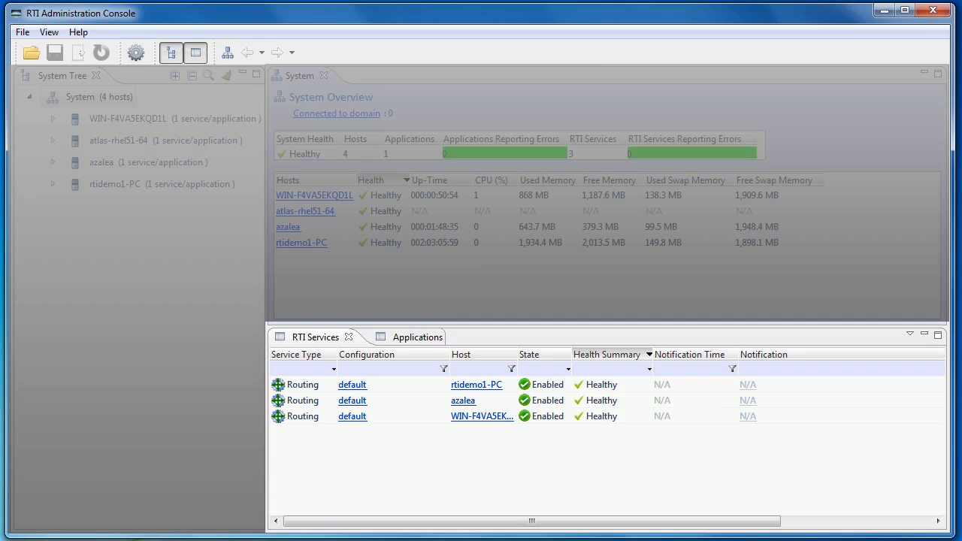
pyautogui.moveTo(248, 273)
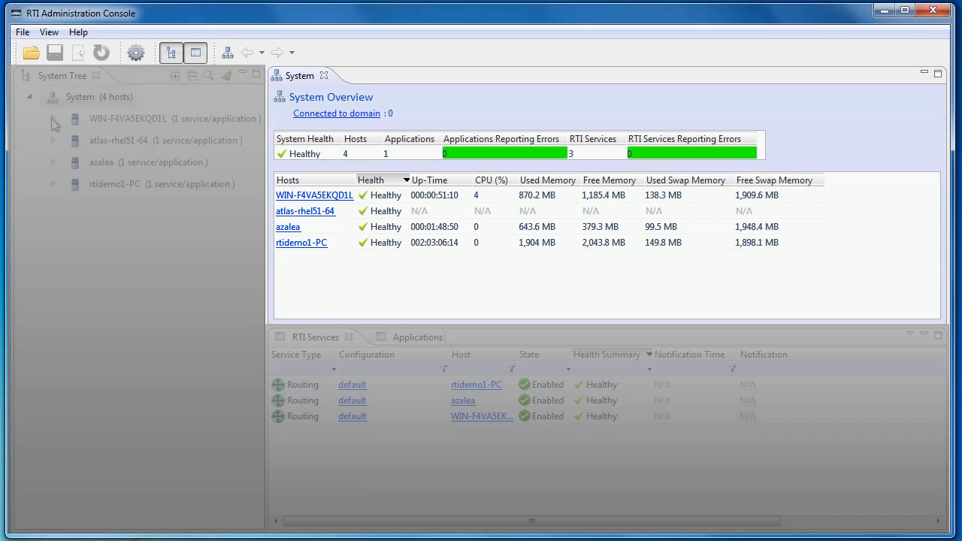
pyautogui.click(53, 119)
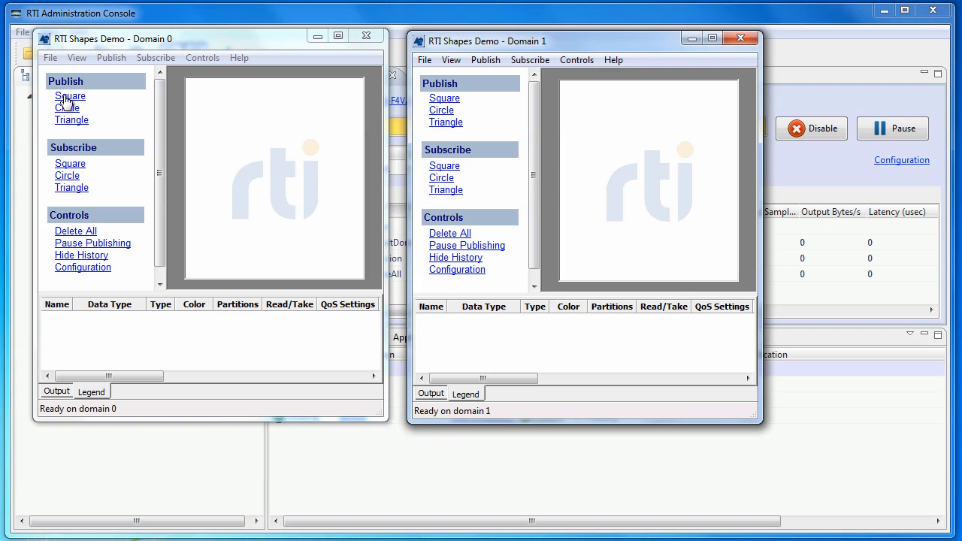
# Publish a blue Square on domain 0 and subscribe to Square on domain 1.
pyautogui.click(69, 96)
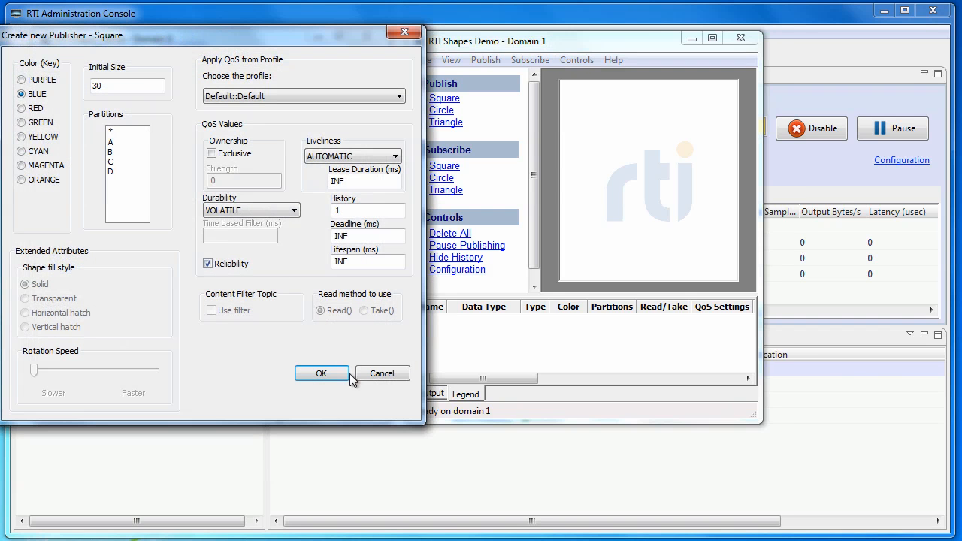
pyautogui.click(322, 373)
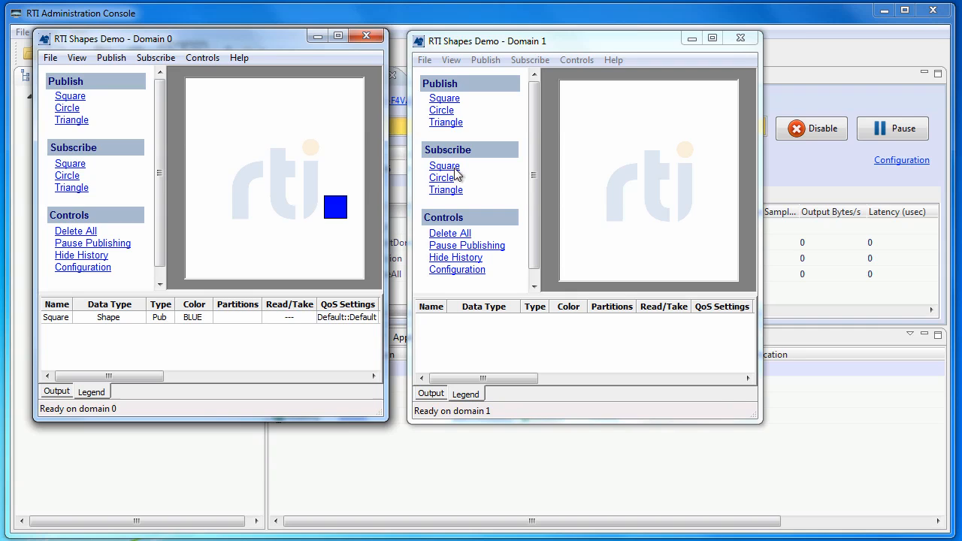
pyautogui.click(445, 165)
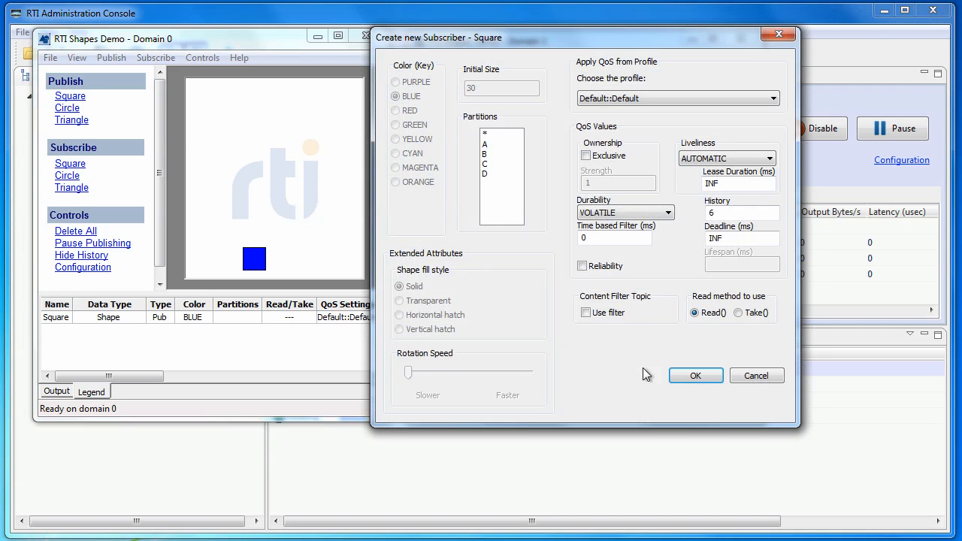
pyautogui.click(695, 376)
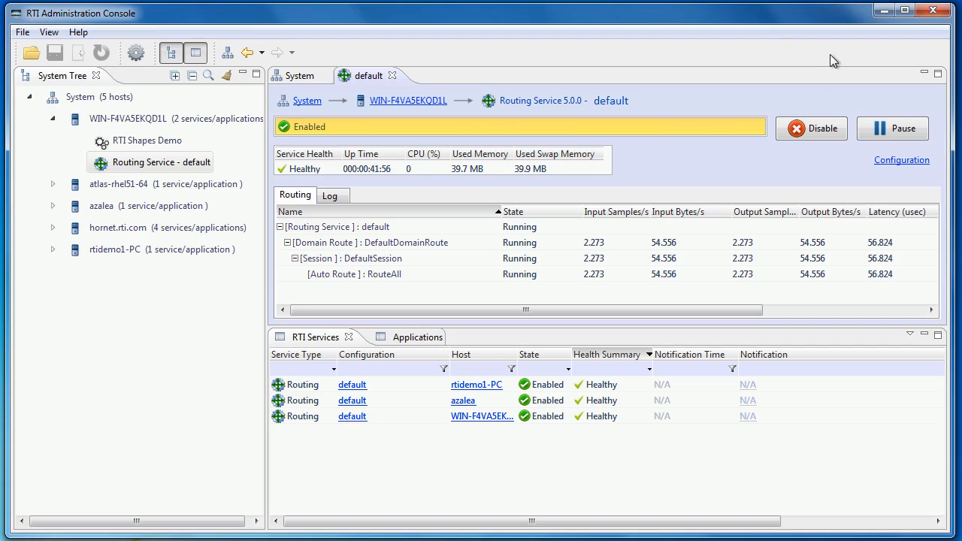
pyautogui.doubleClick(147, 141)
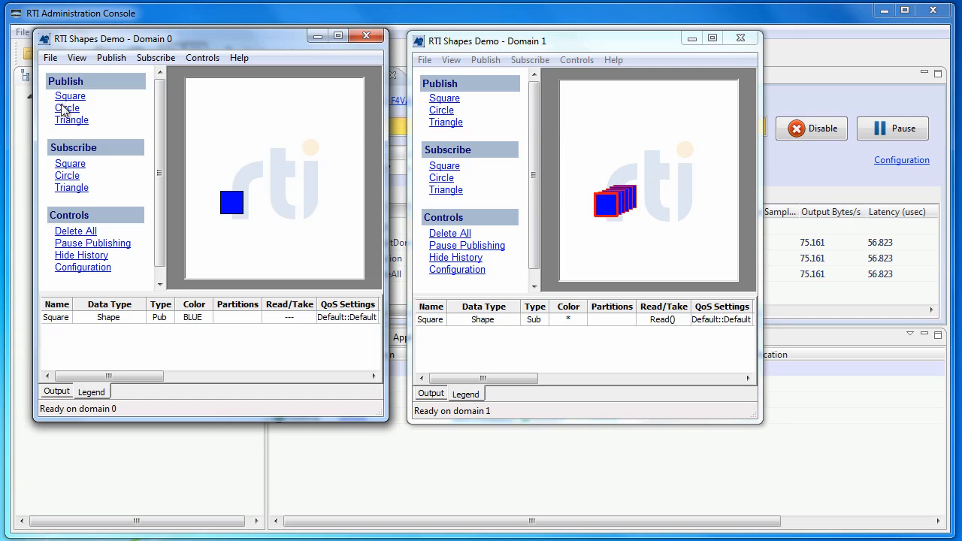
# Publish a blue Circle on domain 0 and subscribe to Circle on domain 1.
pyautogui.click(66, 108)
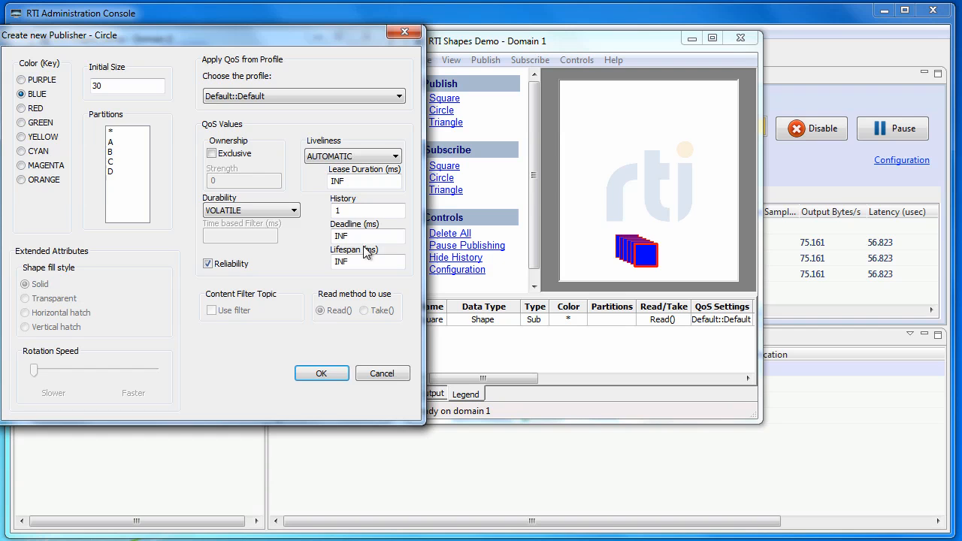
pyautogui.click(322, 373)
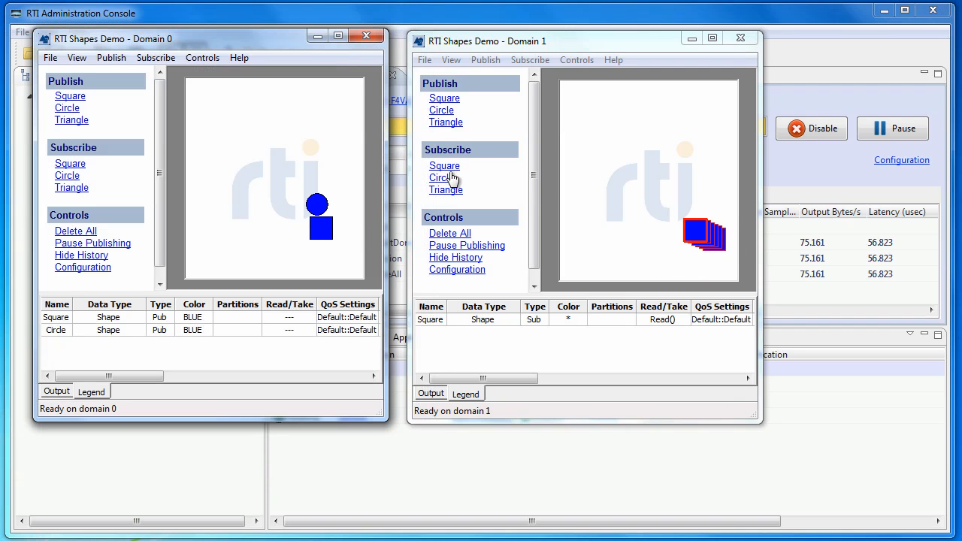
pyautogui.click(440, 177)
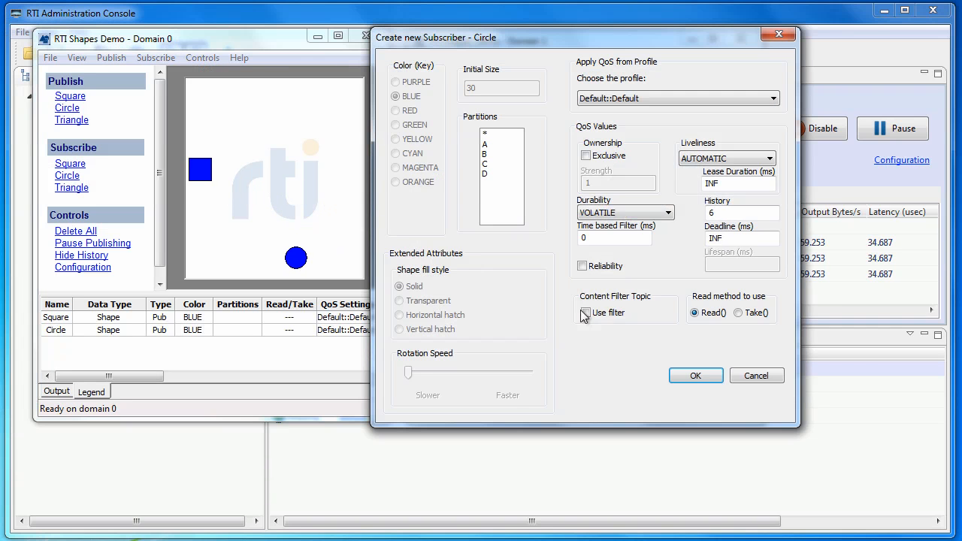
pyautogui.click(696, 376)
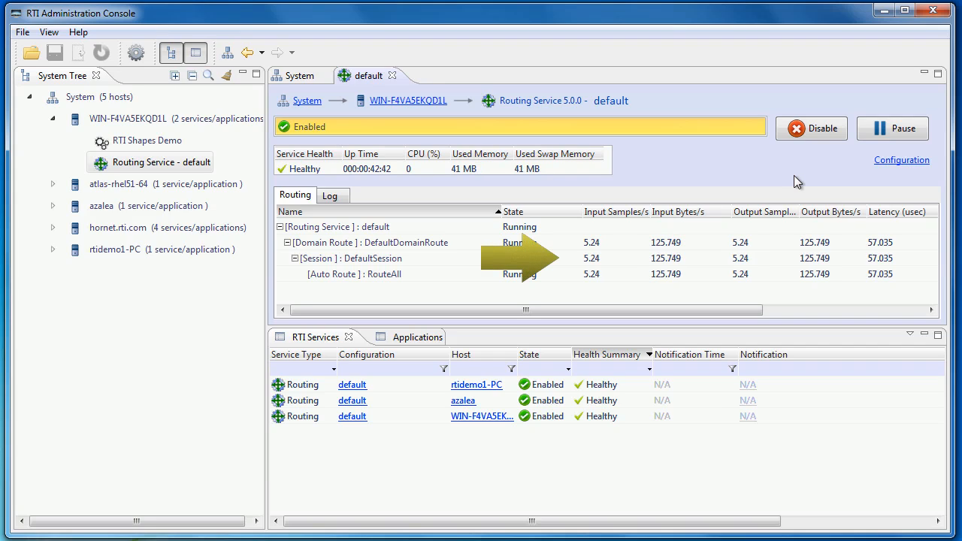
pyautogui.moveTo(735, 181)
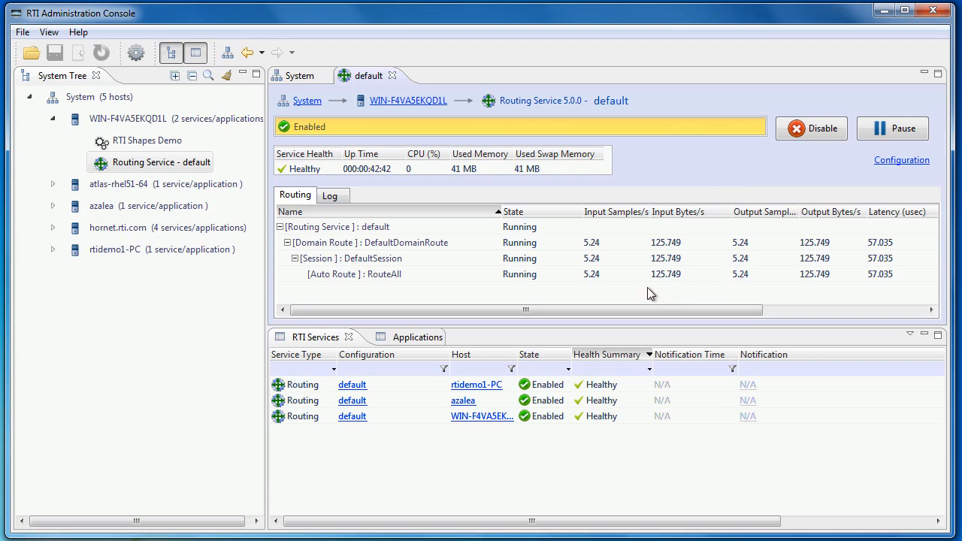
pyautogui.moveTo(706, 292)
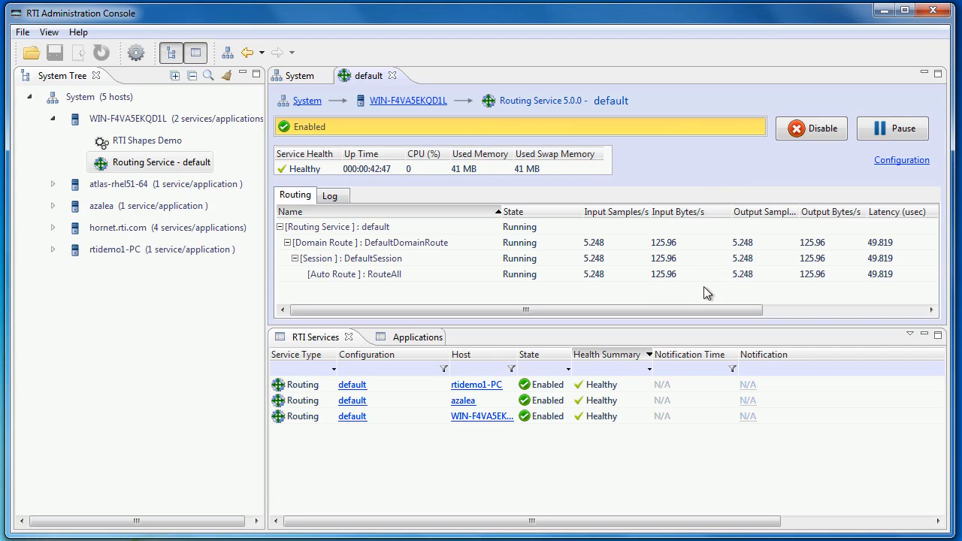
pyautogui.moveTo(839, 176)
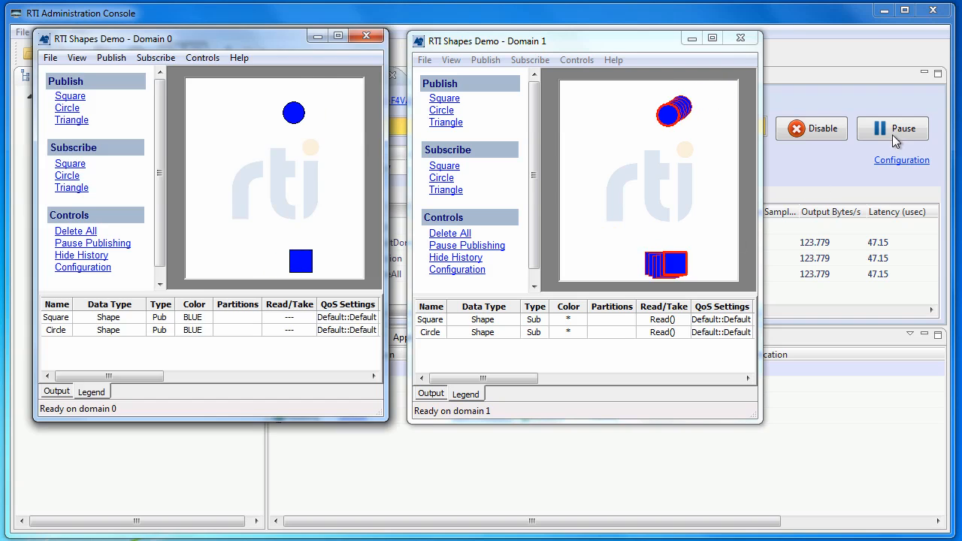
pyautogui.click(892, 127)
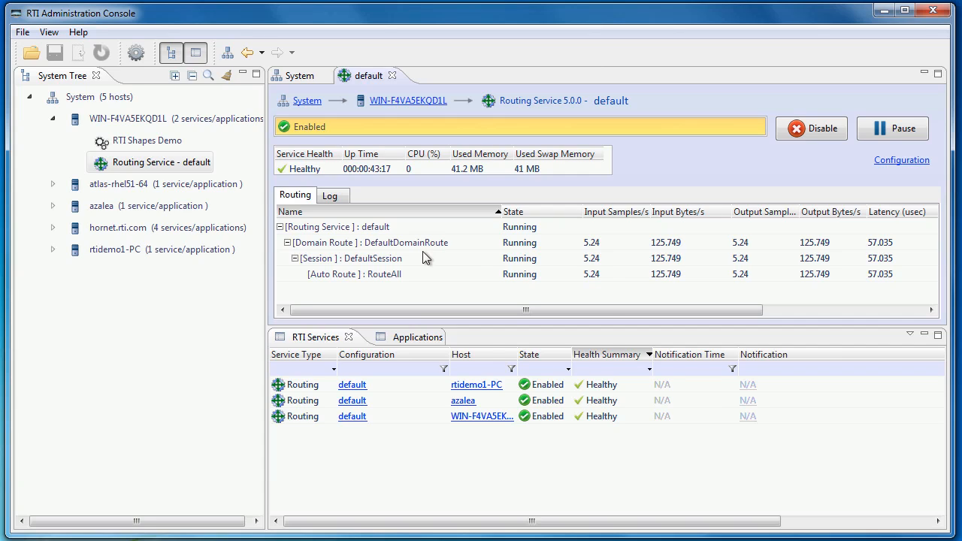
pyautogui.rightClick(403, 242)
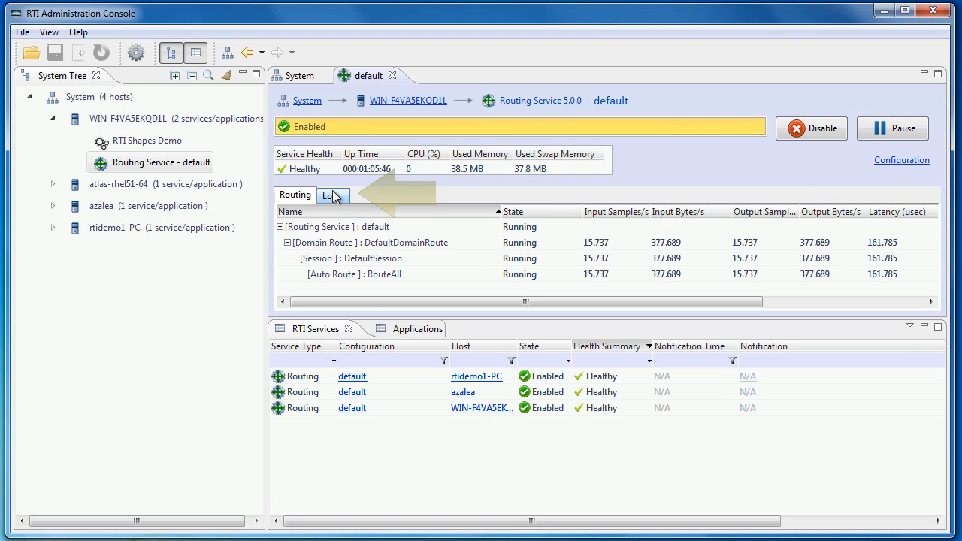
# Show the Log view of the Routing Service - default panel.
pyautogui.click(332, 196)
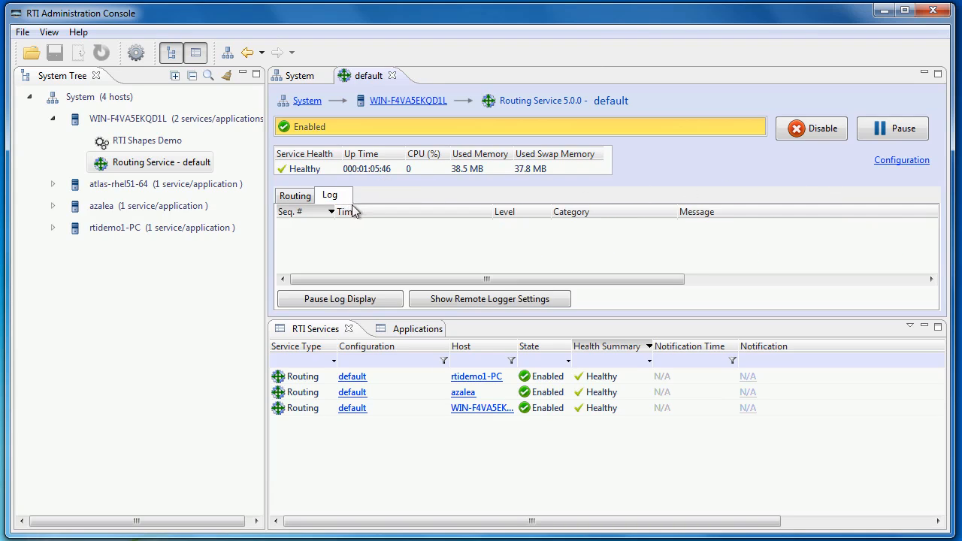
pyautogui.moveTo(423, 262)
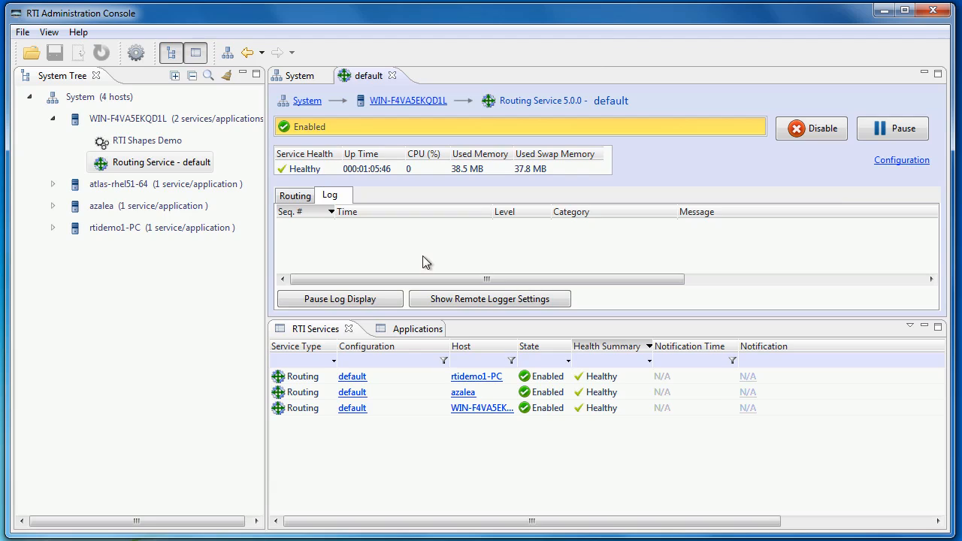
pyautogui.moveTo(318, 407)
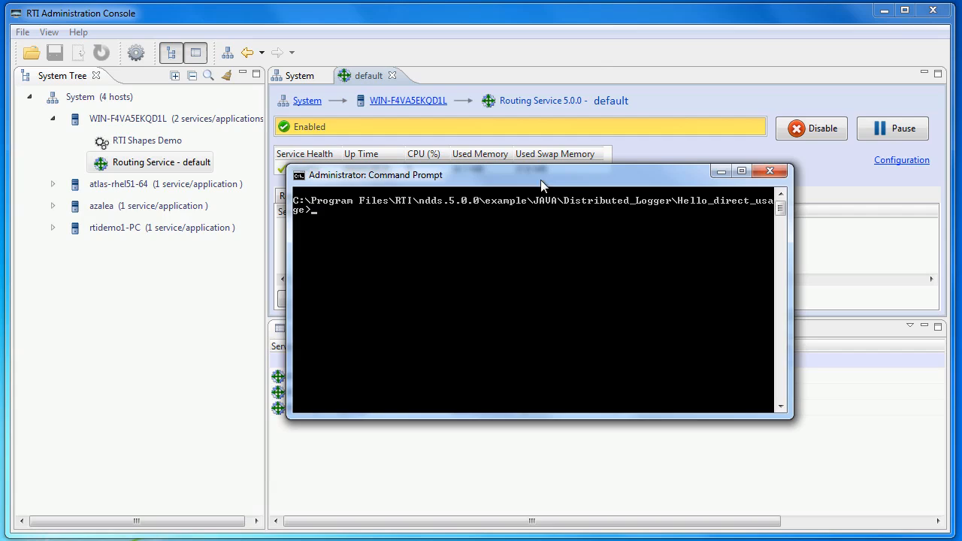
pyautogui.moveTo(559, 191)
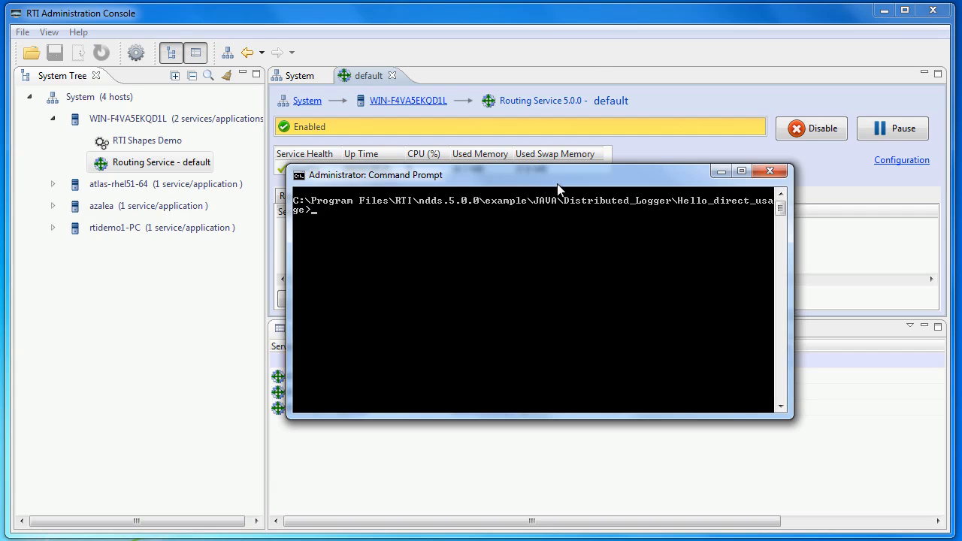
# Run the Hello direct usage logger example, then return to the Administration Console.
pyautogui.write('run')
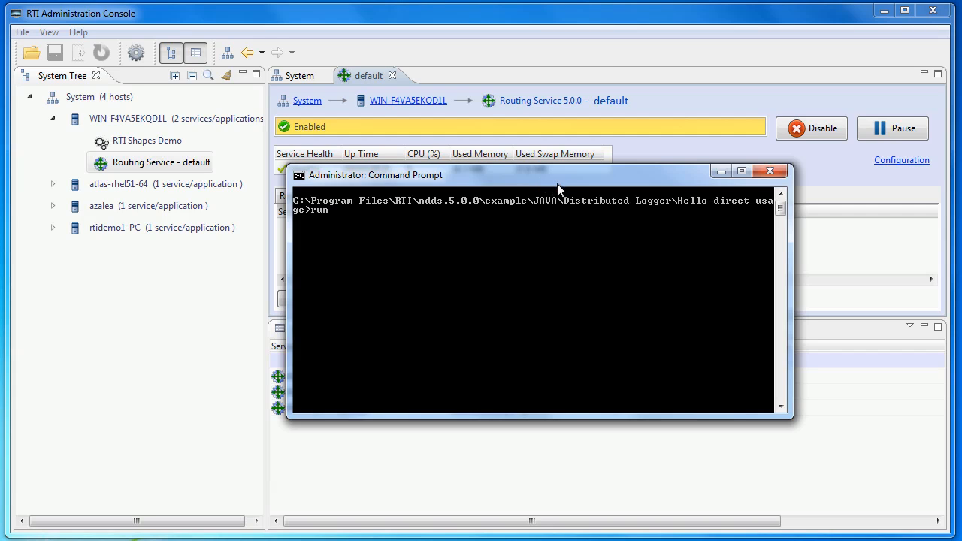
pyautogui.press('Return')
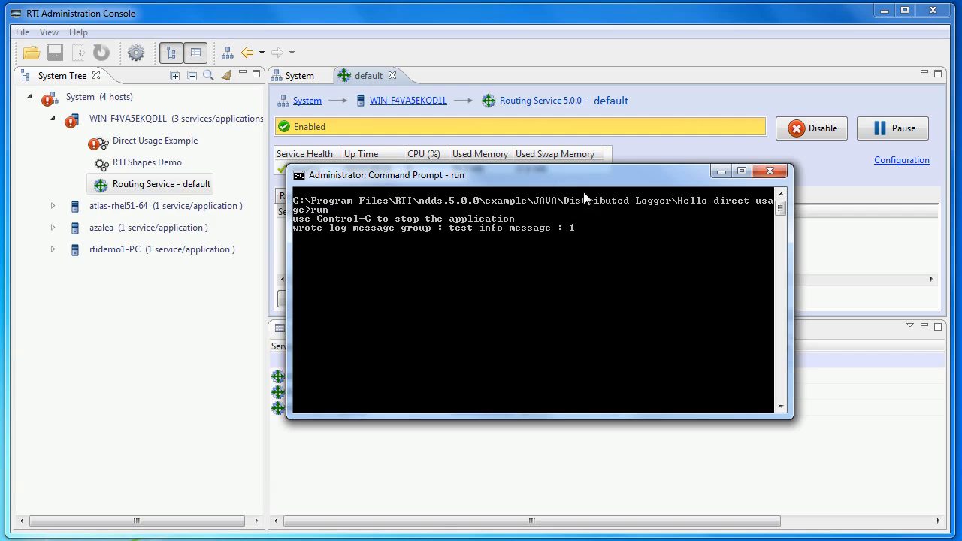
pyautogui.moveTo(487, 46)
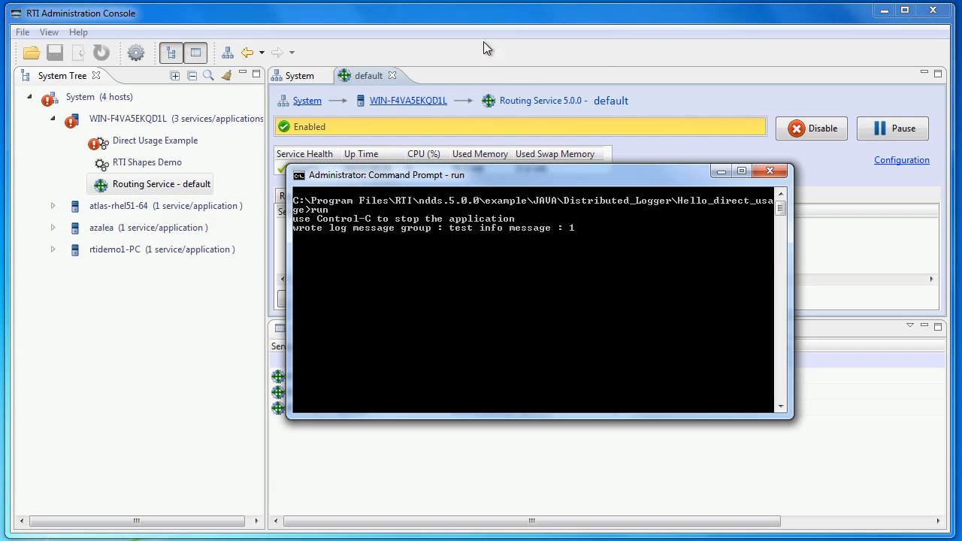
pyautogui.click(783, 172)
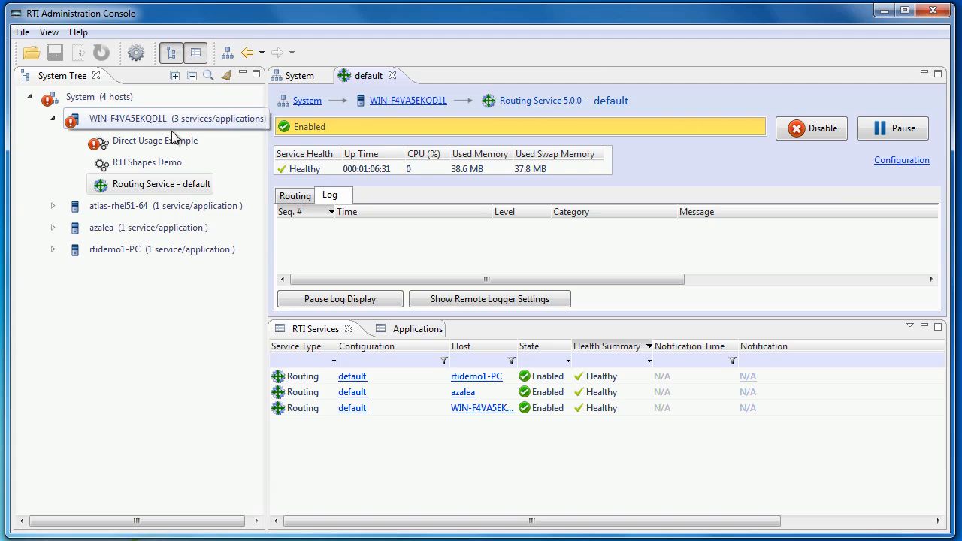
# Show the Direct Usage Example's log from the System Tree and maximize the log view.
pyautogui.click(155, 140)
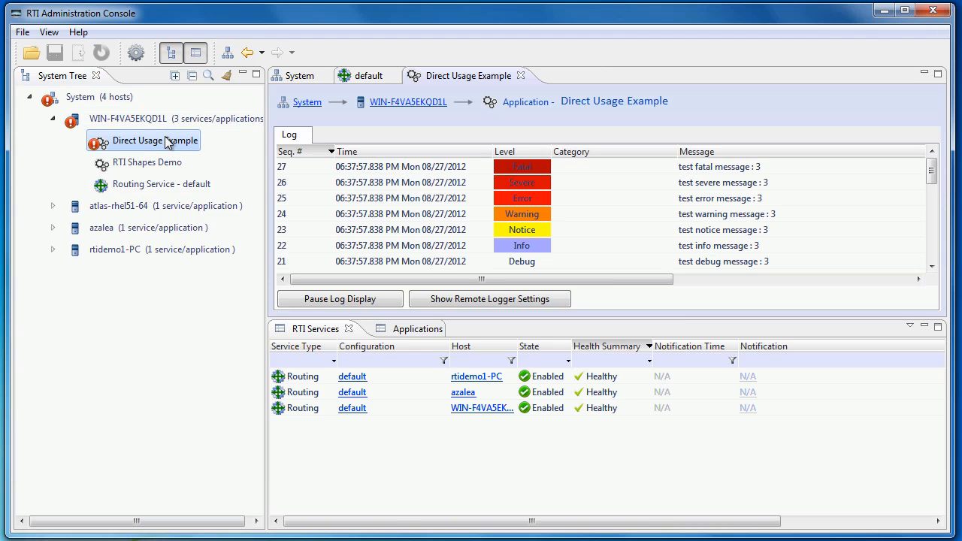
pyautogui.moveTo(577, 324)
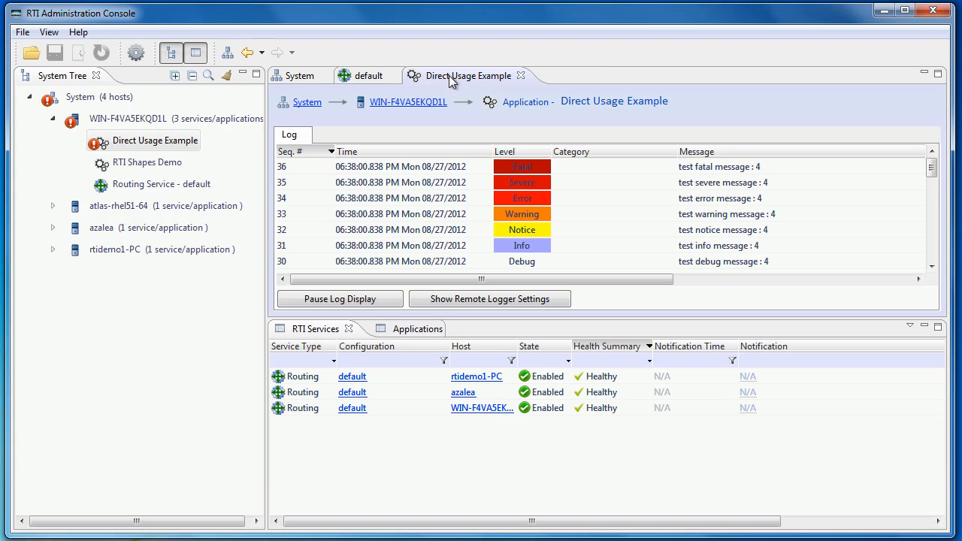
pyautogui.moveTo(454, 81)
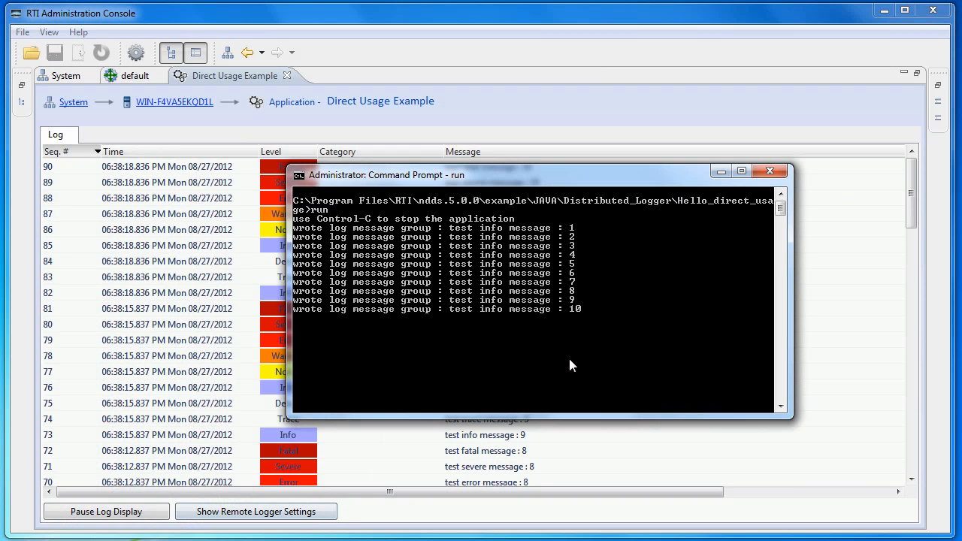
pyautogui.rightClick(273, 166)
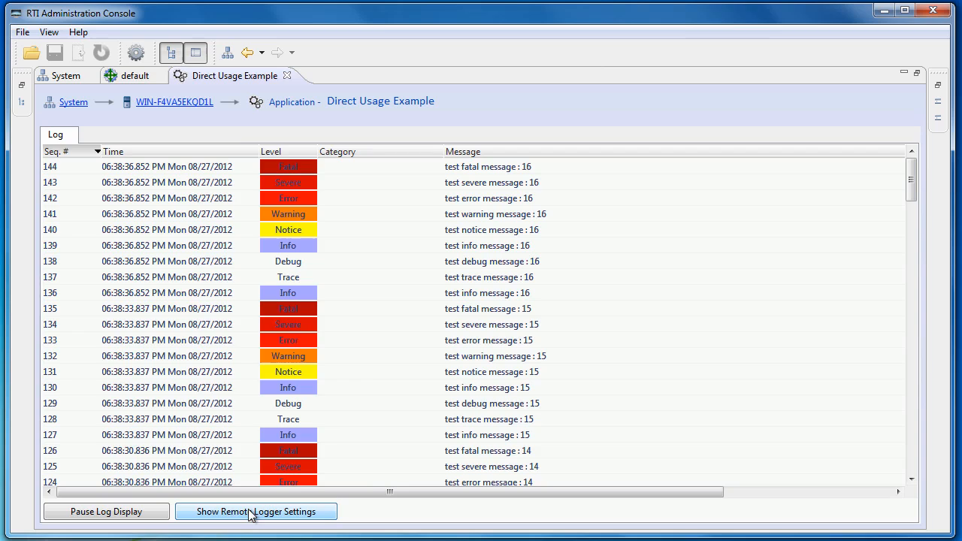
# Set the Direct Usage Example's remote logger filter level to Warning.
pyautogui.click(256, 511)
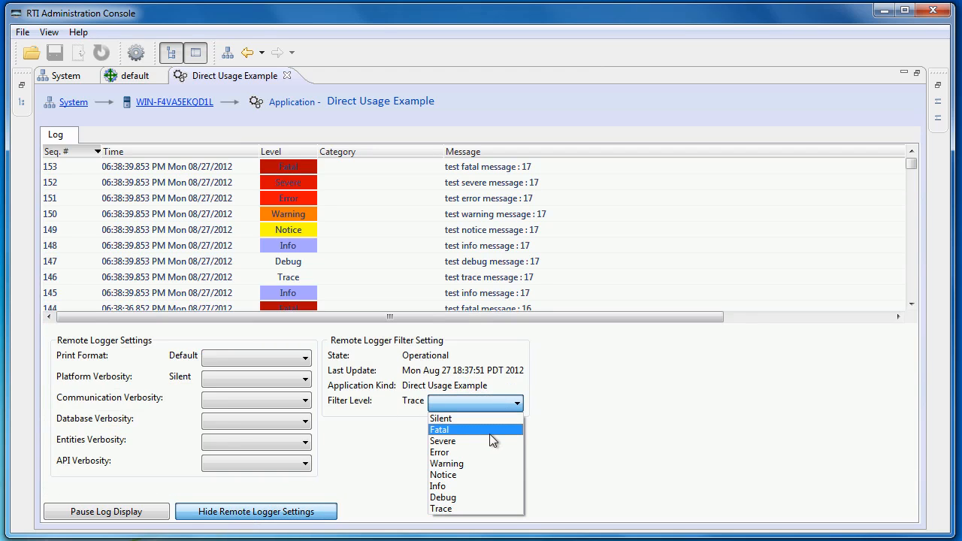
pyautogui.moveTo(476, 463)
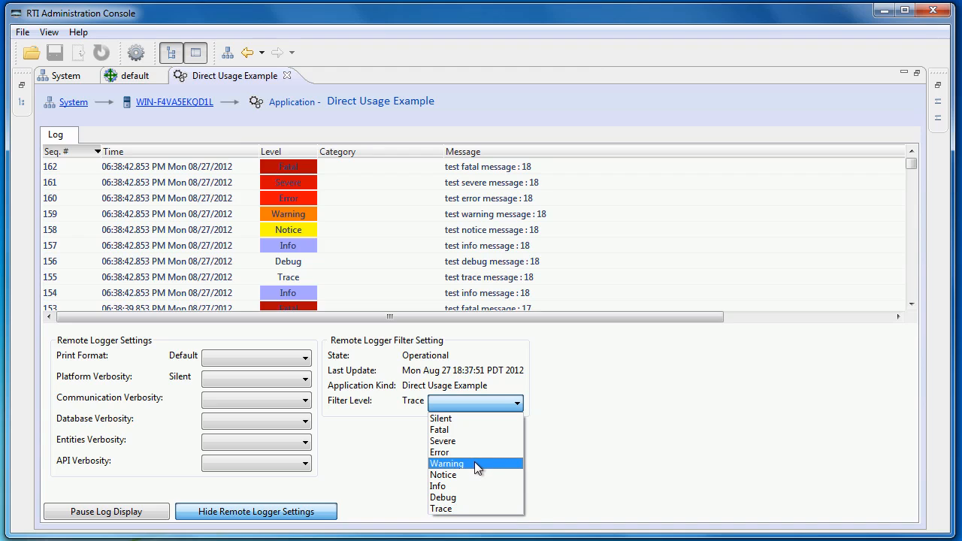
pyautogui.click(468, 463)
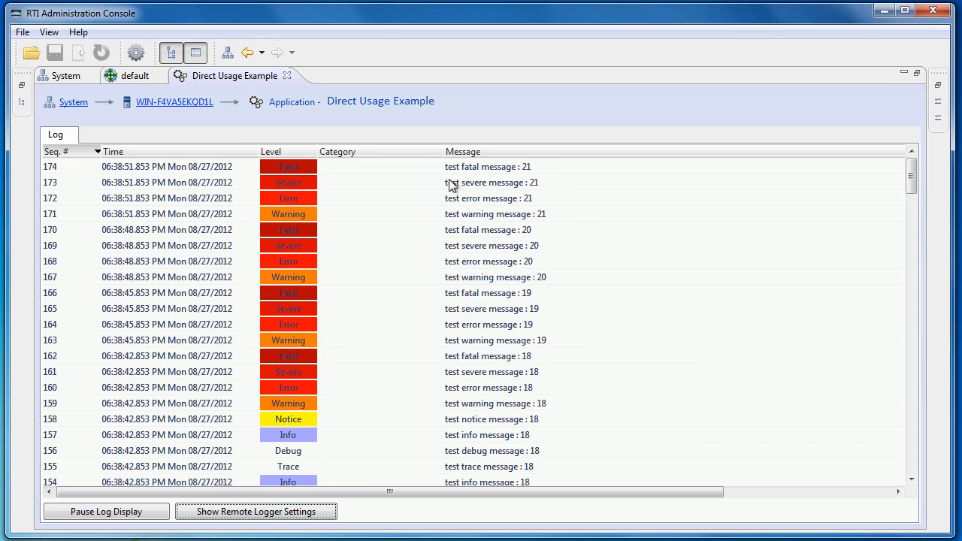
pyautogui.moveTo(345, 186)
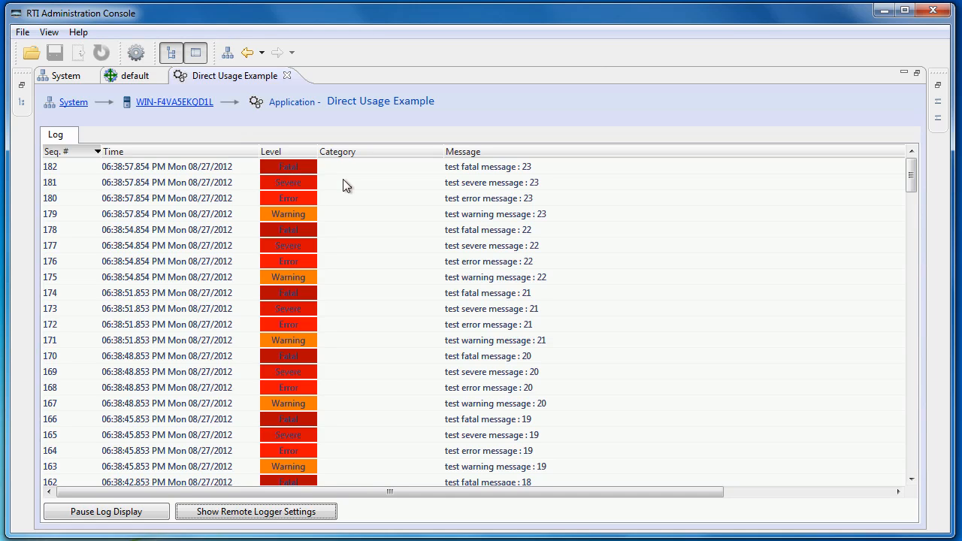
pyautogui.moveTo(610, 189)
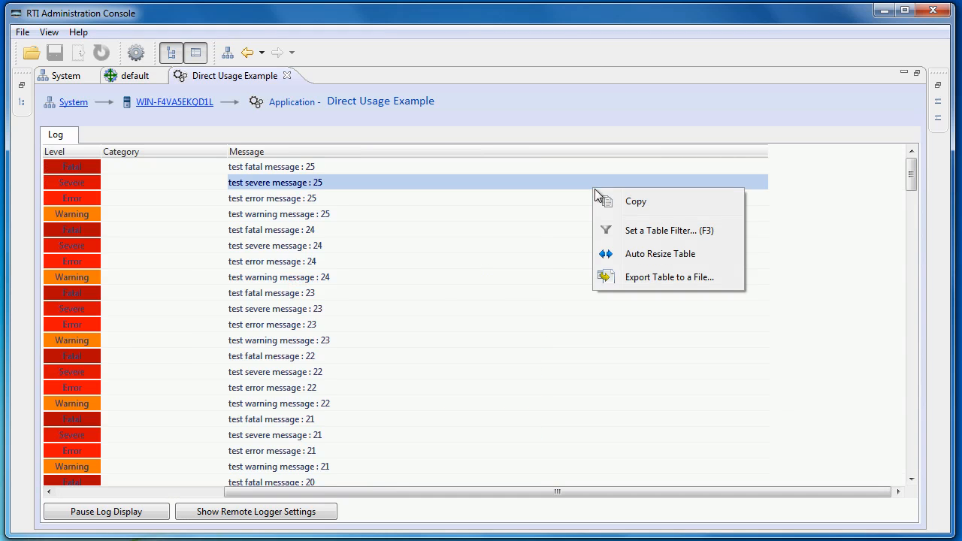
# Filter the log table's Message column to 'severe', then return to the default Routing Service page.
pyautogui.click(664, 230)
pyautogui.write('severe')
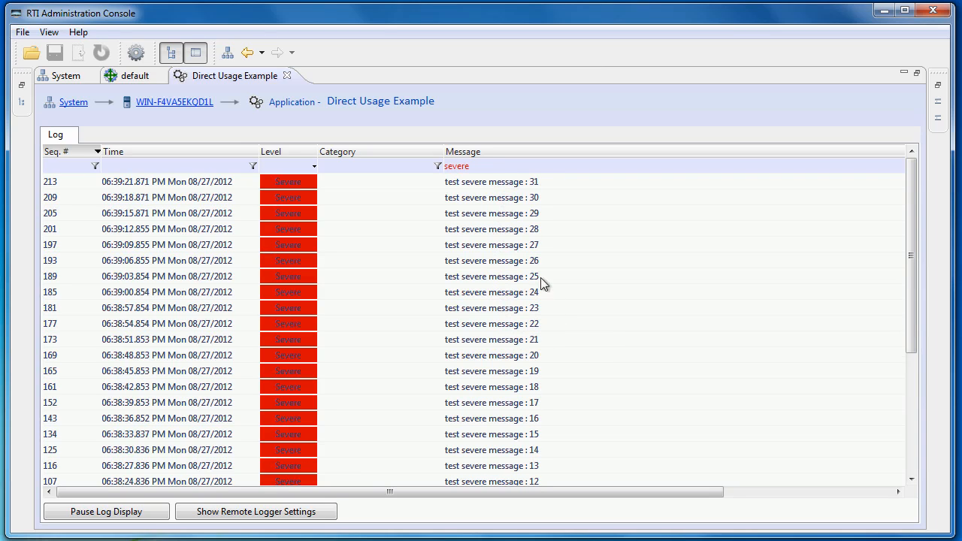
pyautogui.doubleClick(457, 163)
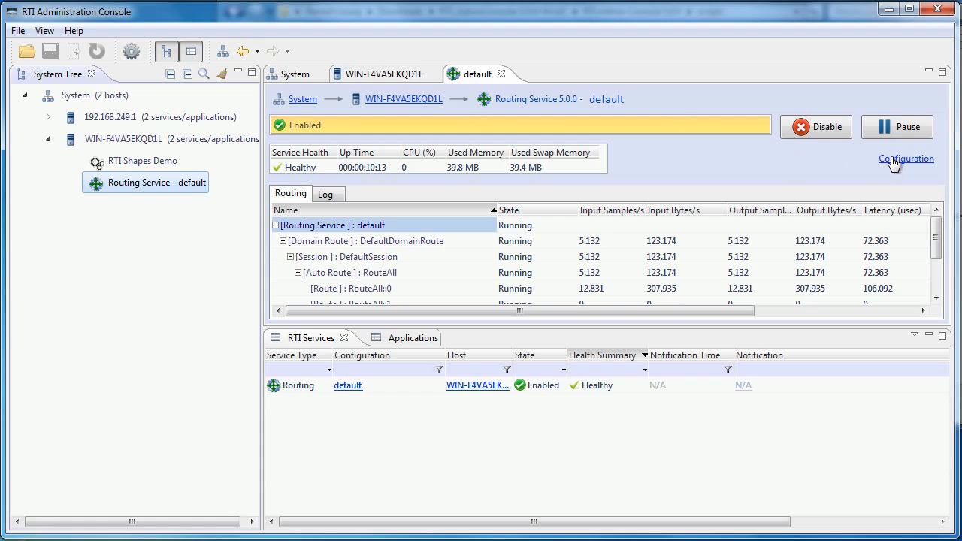
# Retrieve the routing service's running configuration and permanently dismiss its information notice.
pyautogui.click(905, 159)
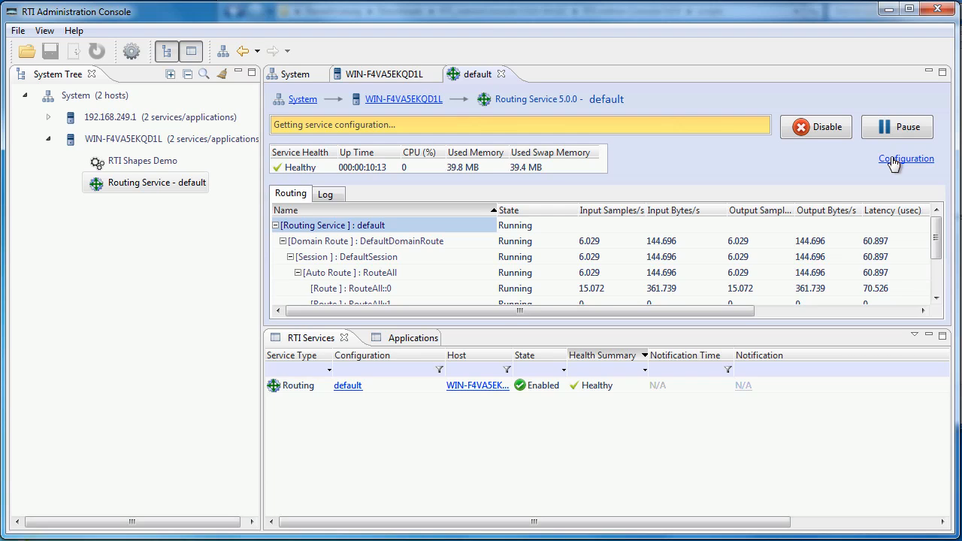
pyautogui.click(905, 159)
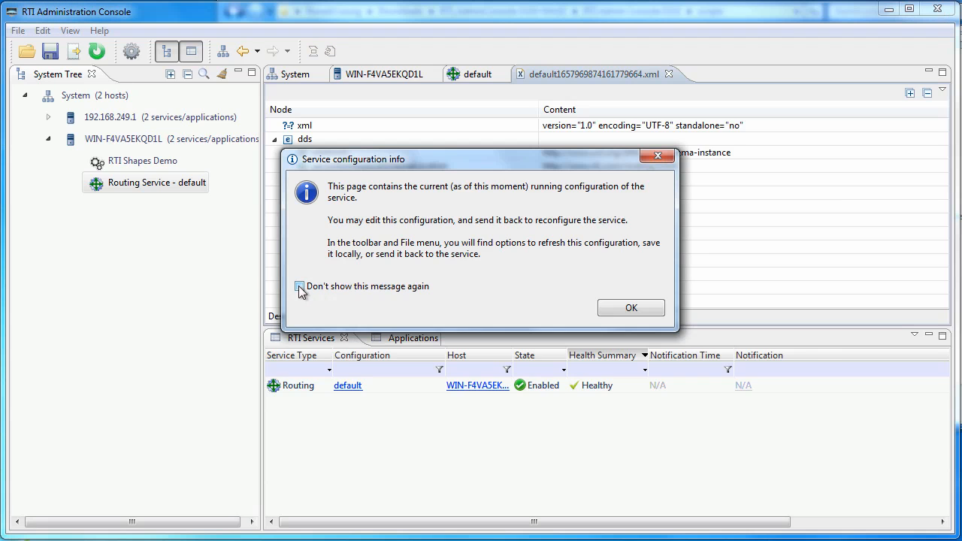
pyautogui.click(300, 286)
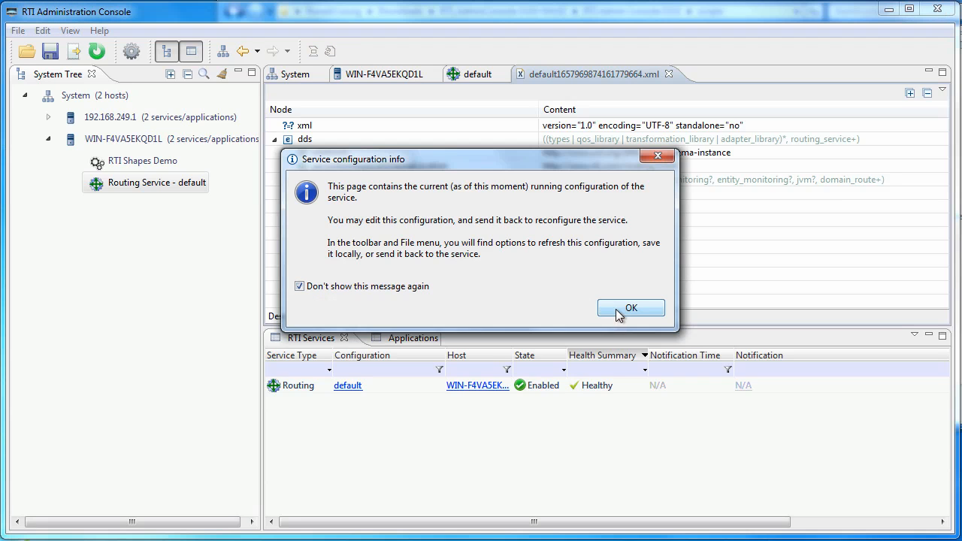
pyautogui.click(631, 307)
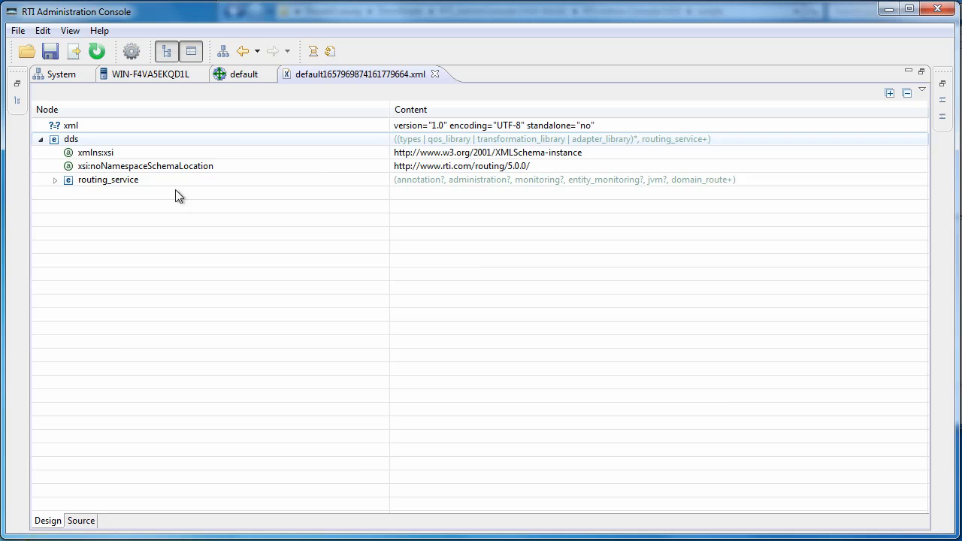
# Expand routing_service > domain_route > session > auto_topic_route down to RouteAll's input filters.
pyautogui.click(54, 181)
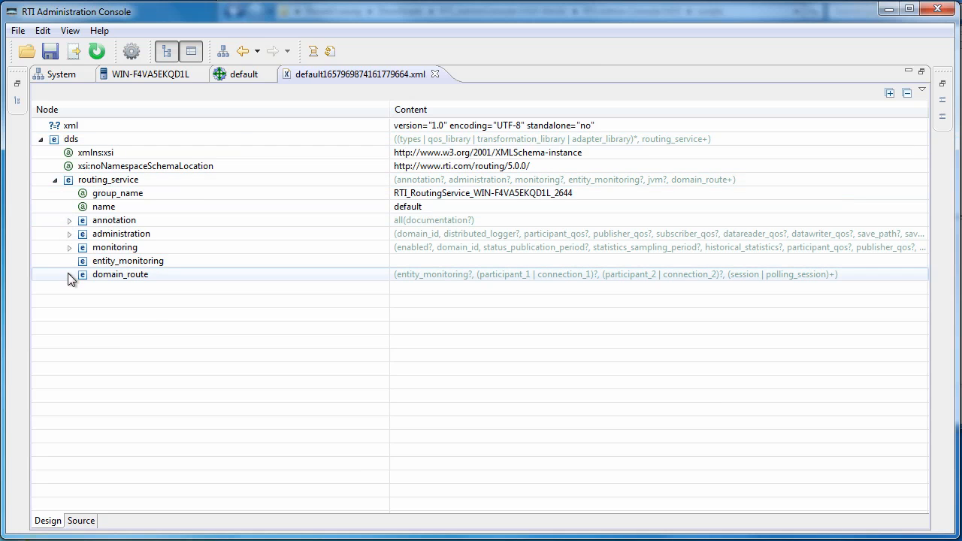
pyautogui.click(69, 273)
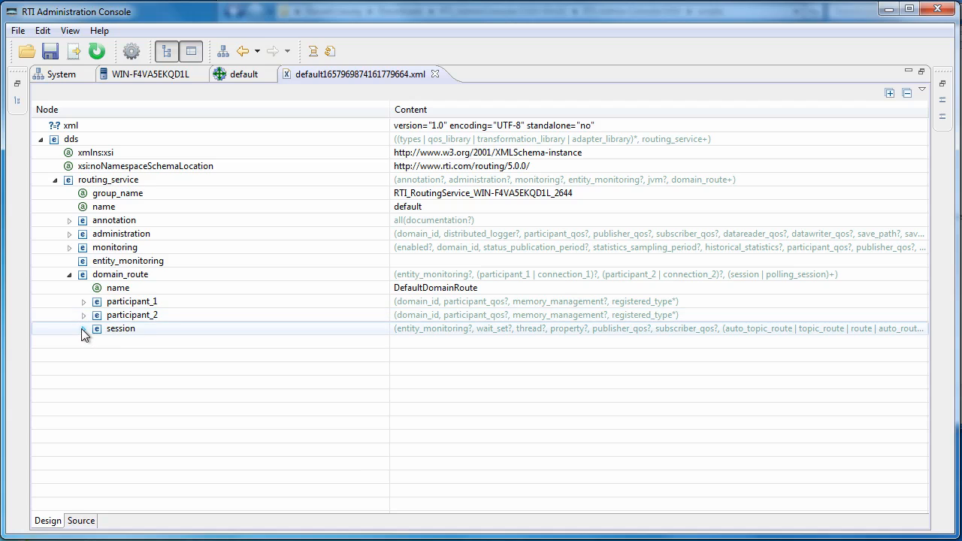
pyautogui.click(84, 328)
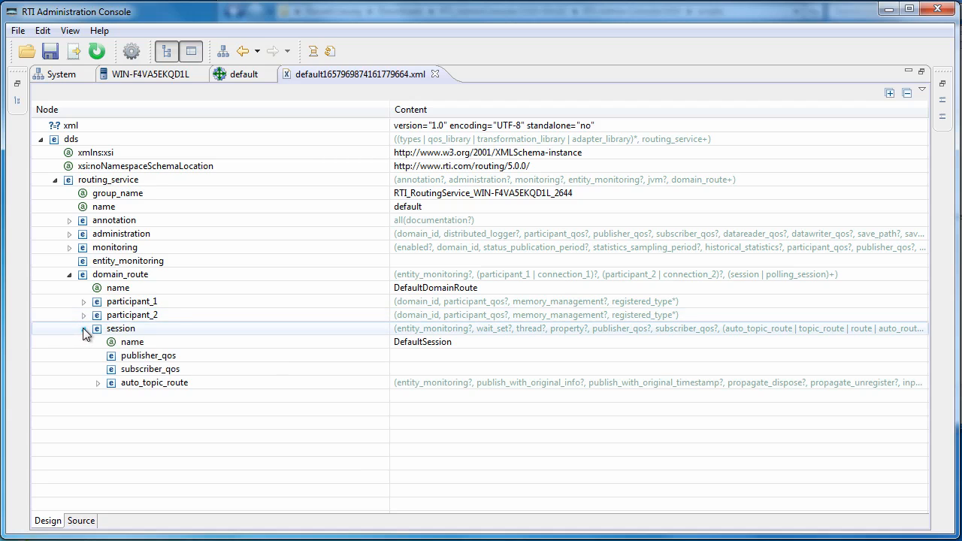
pyautogui.click(98, 383)
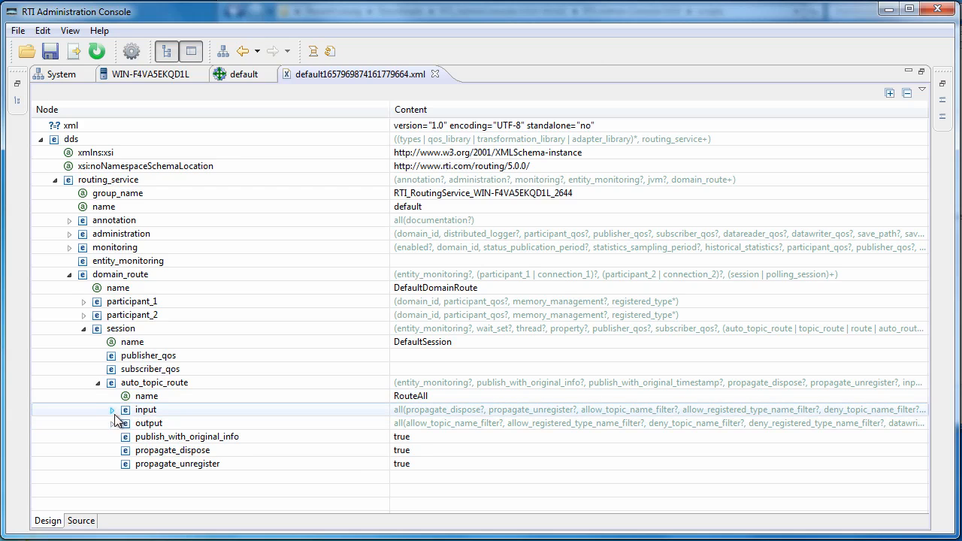
pyautogui.click(111, 409)
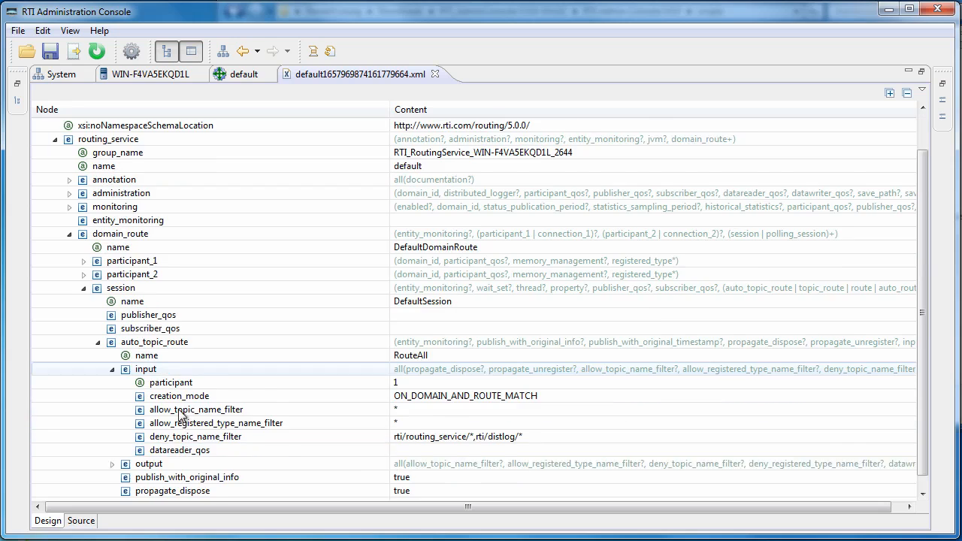
pyautogui.scroll(-3)
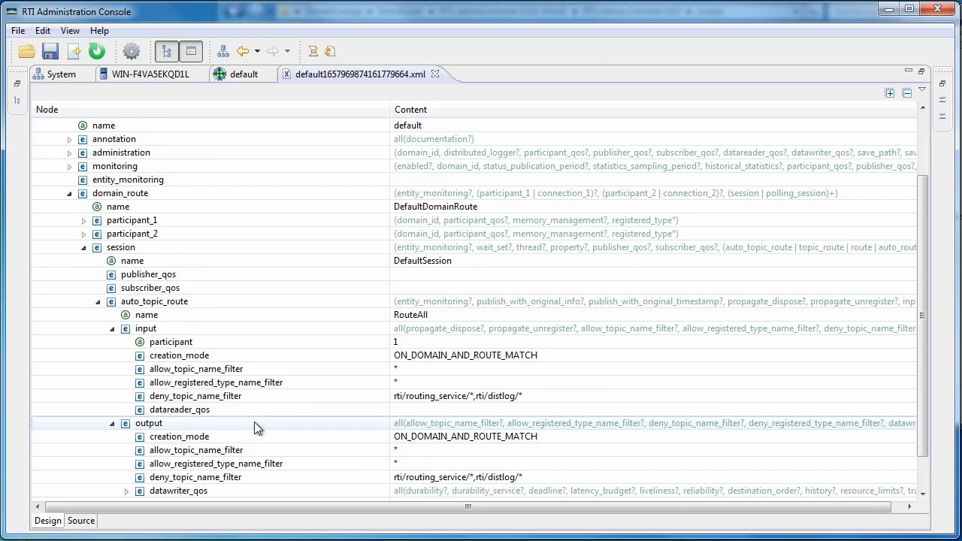
pyautogui.scroll(-3)
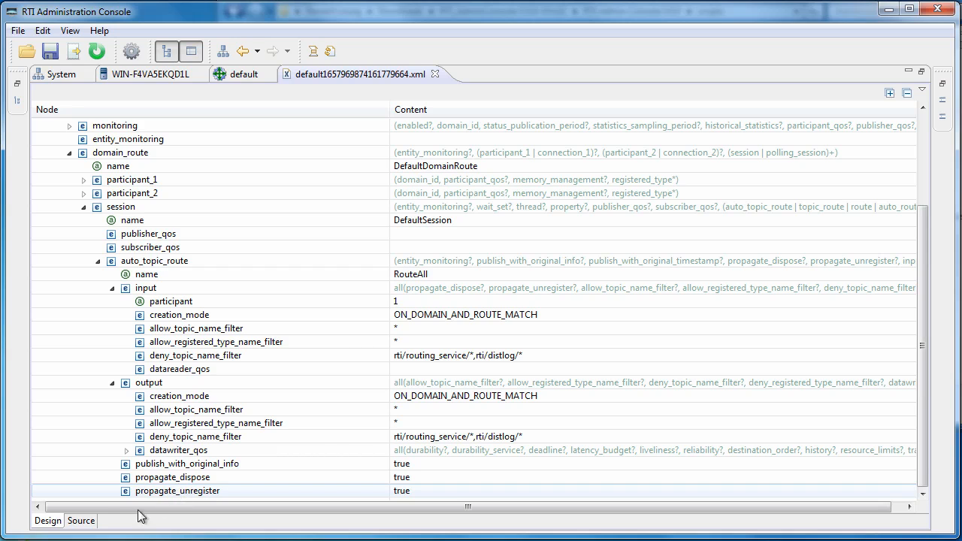
# Review the RouteAll filters in the raw XML source, then return to the tree view.
pyautogui.click(79, 520)
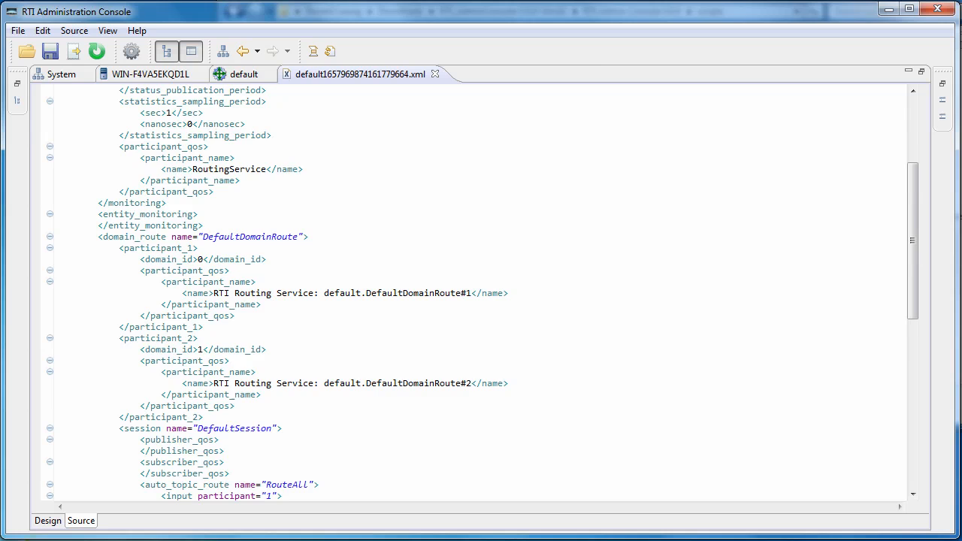
pyautogui.scroll(-3)
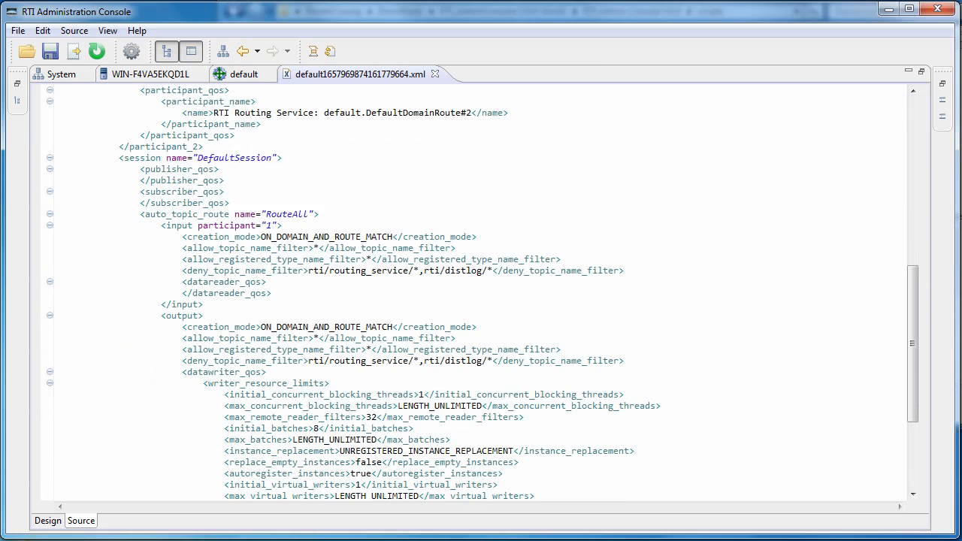
pyautogui.scroll(-3)
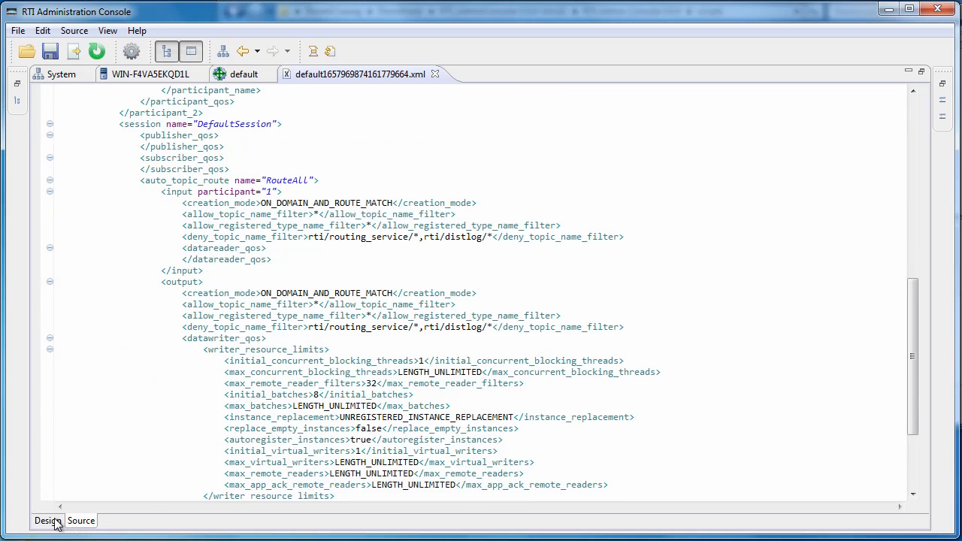
pyautogui.click(46, 520)
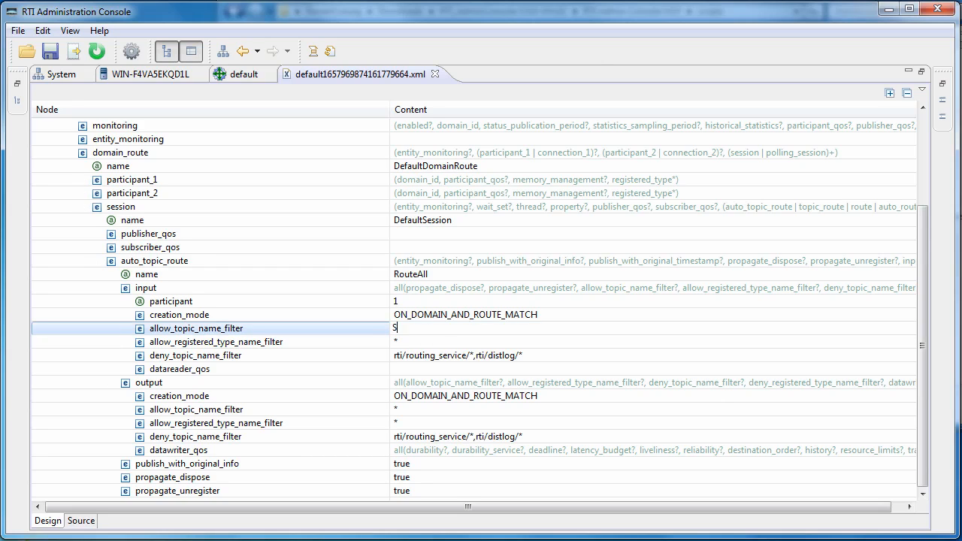
# Set input and output allow_topic_name_filter to Square and name the service SquaresOnly.
pyautogui.write('Square')
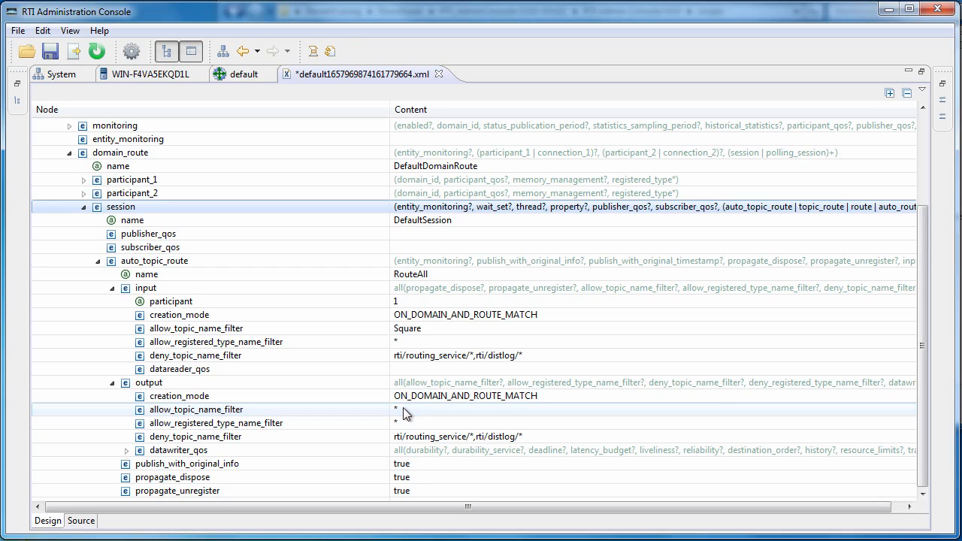
pyautogui.write('Square')
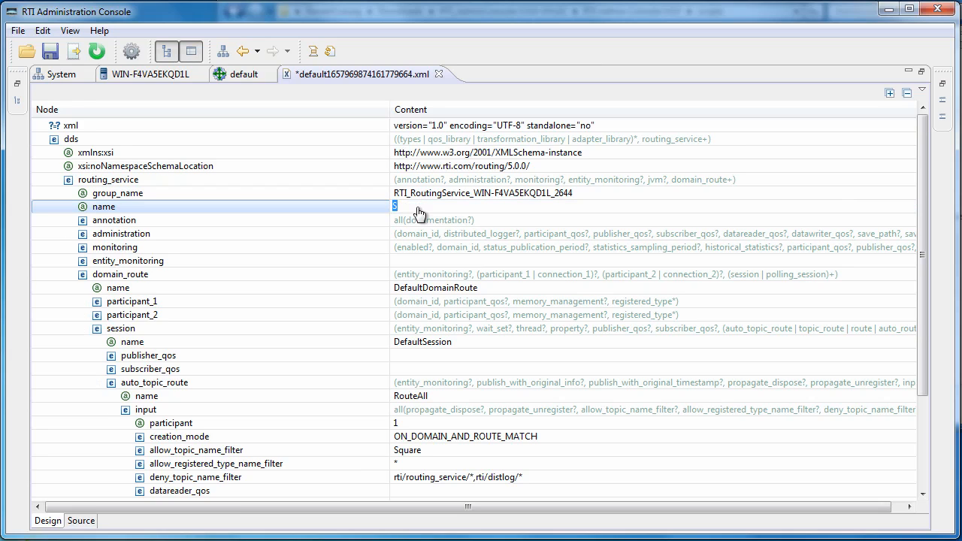
pyautogui.write('quaresO')
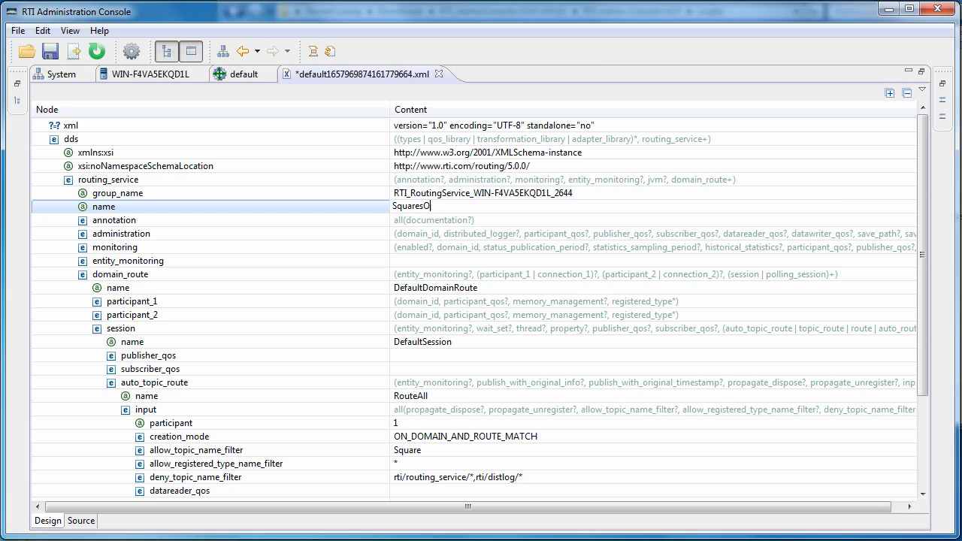
pyautogui.write('nly')
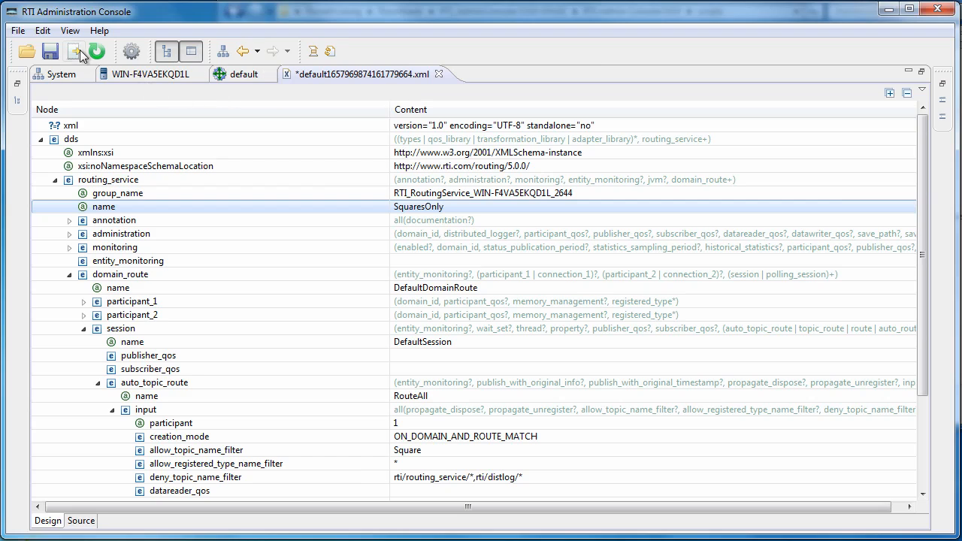
pyautogui.moveTo(75, 48)
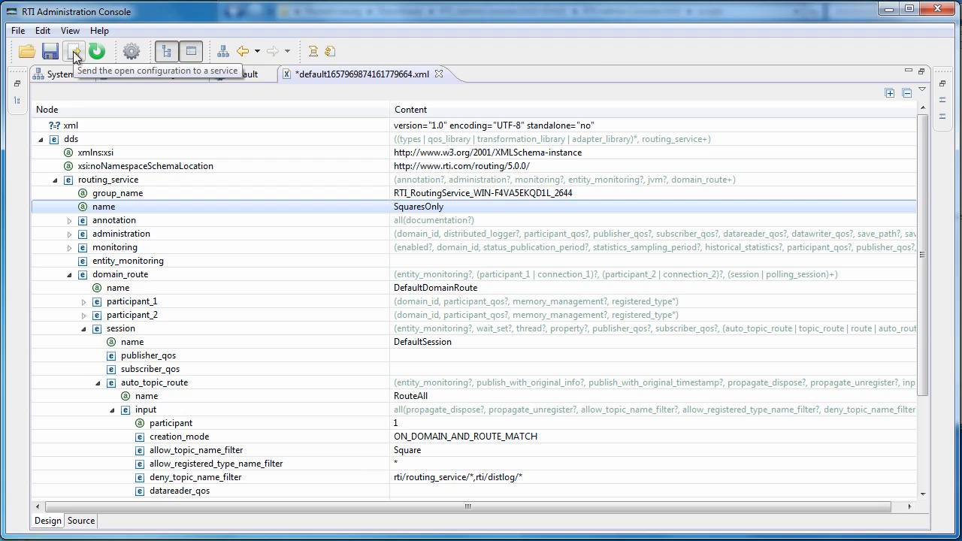
# Send the configuration to the default routing service and acknowledge the successful reconfiguration.
pyautogui.click(74, 51)
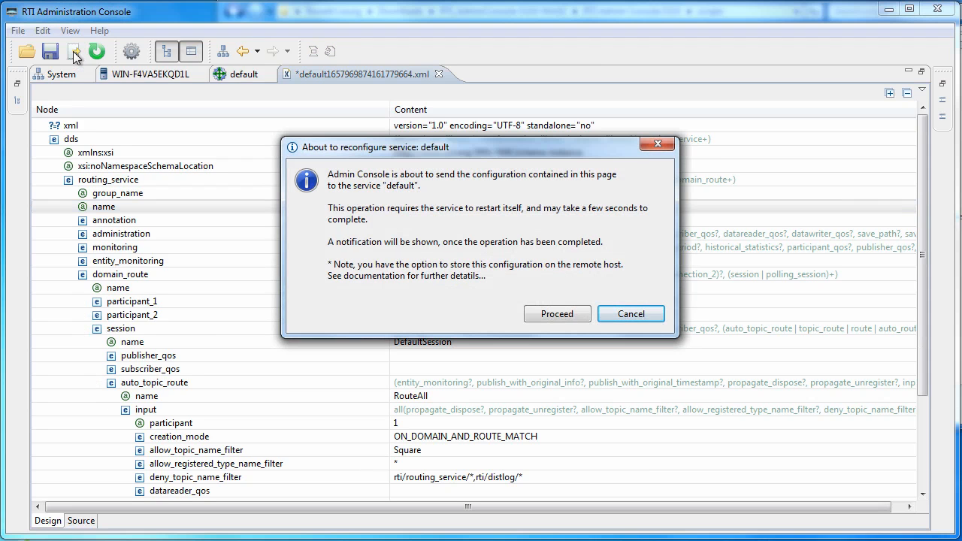
pyautogui.moveTo(556, 314)
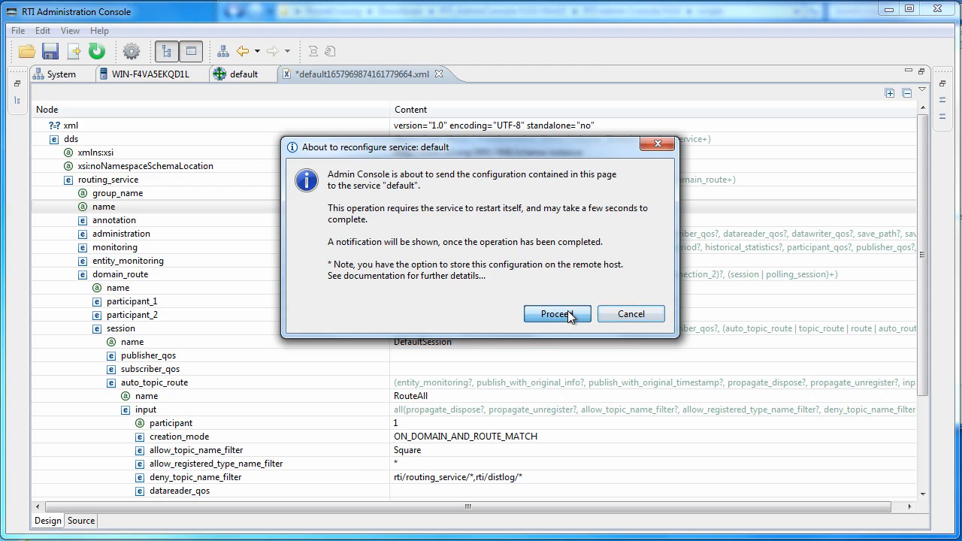
pyautogui.click(554, 314)
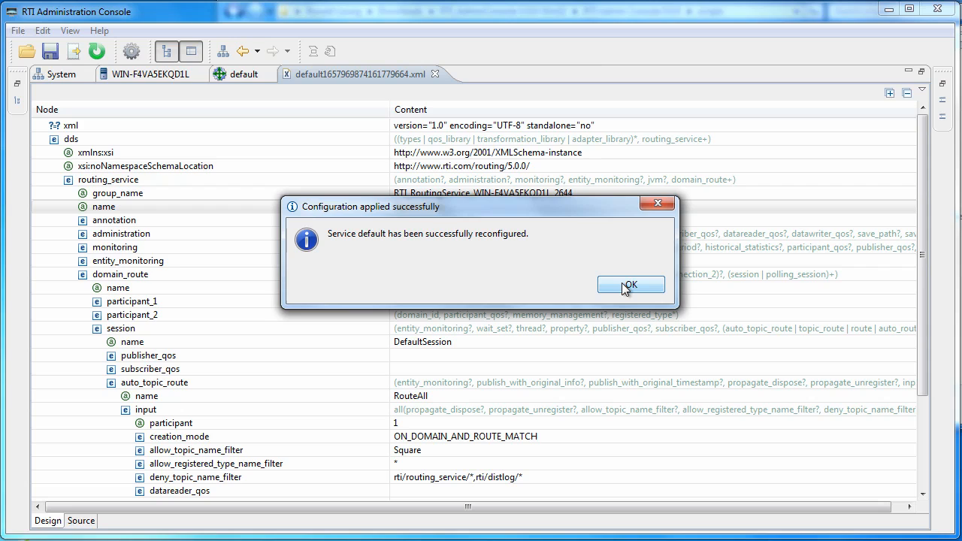
pyautogui.click(631, 284)
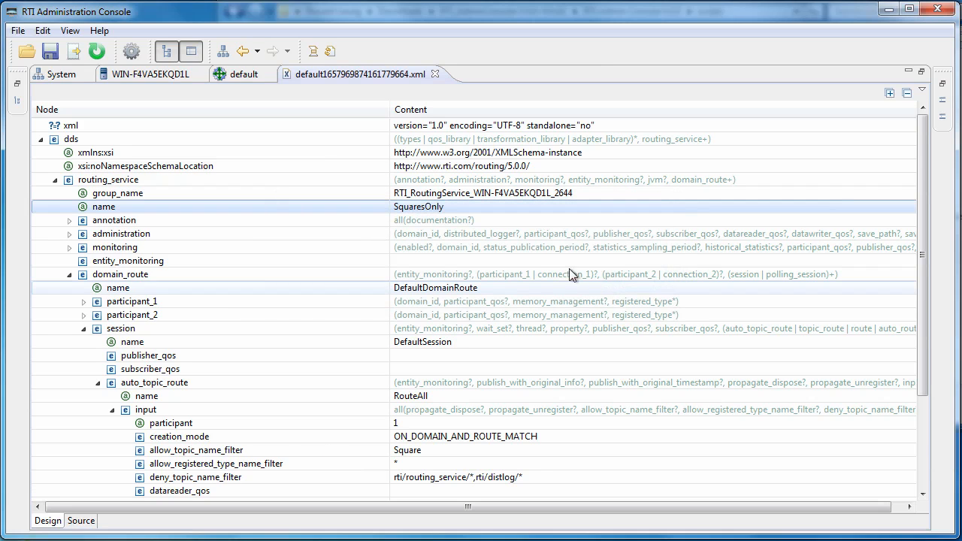
pyautogui.click(242, 74)
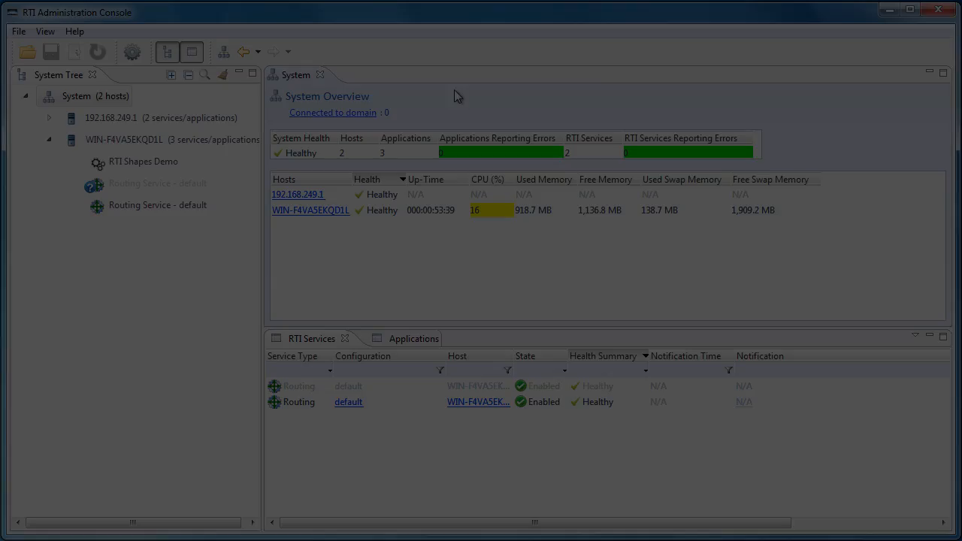
pyautogui.moveTo(30, 54)
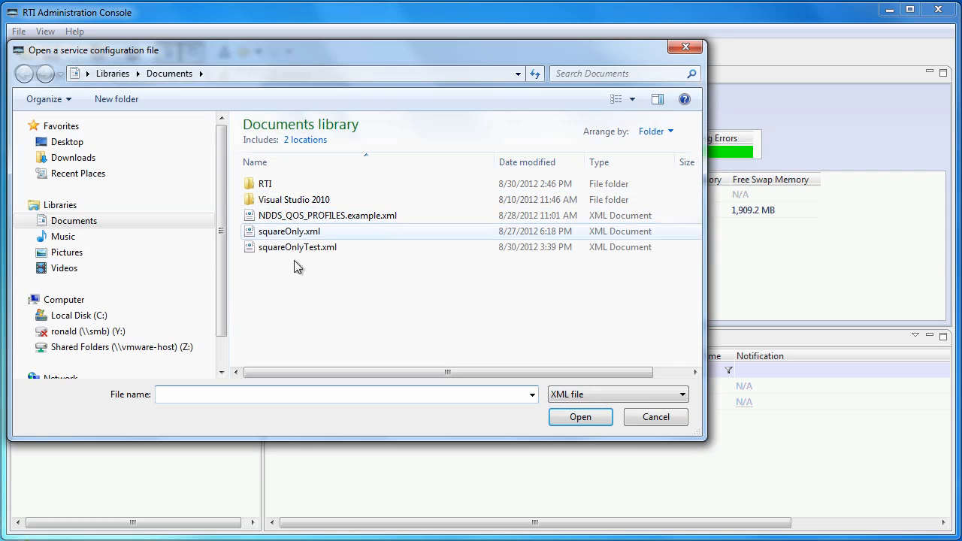
# Open NDDS_QOS_PROFILES.example.xml from the service configuration file dialog.
pyautogui.click(326, 216)
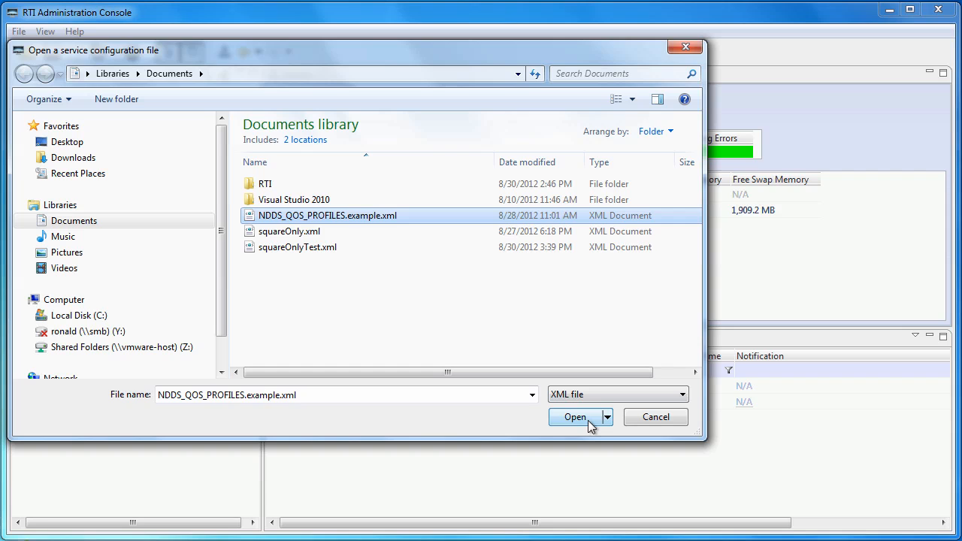
pyautogui.click(574, 418)
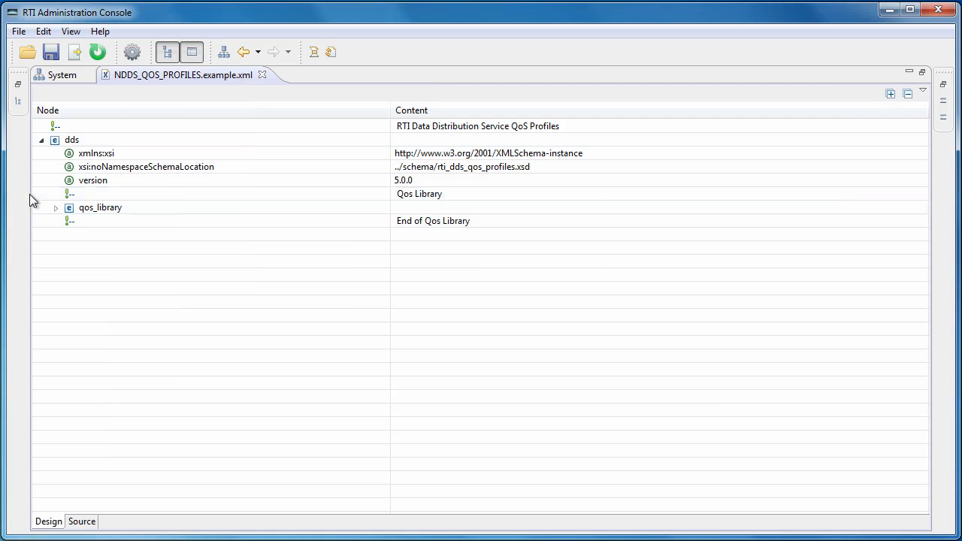
# Expand qos_library and qos_profile and check the editing options on datareader_qos.
pyautogui.click(56, 207)
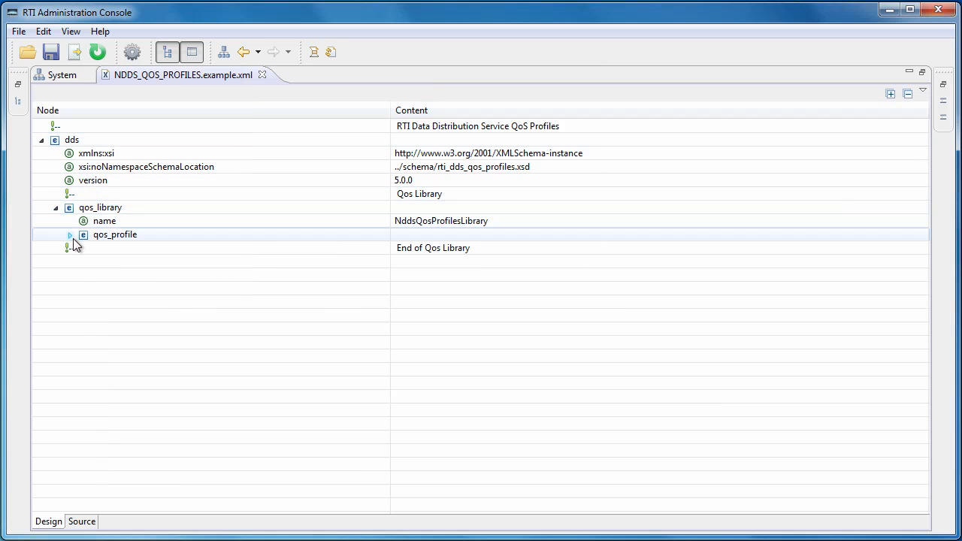
pyautogui.click(69, 234)
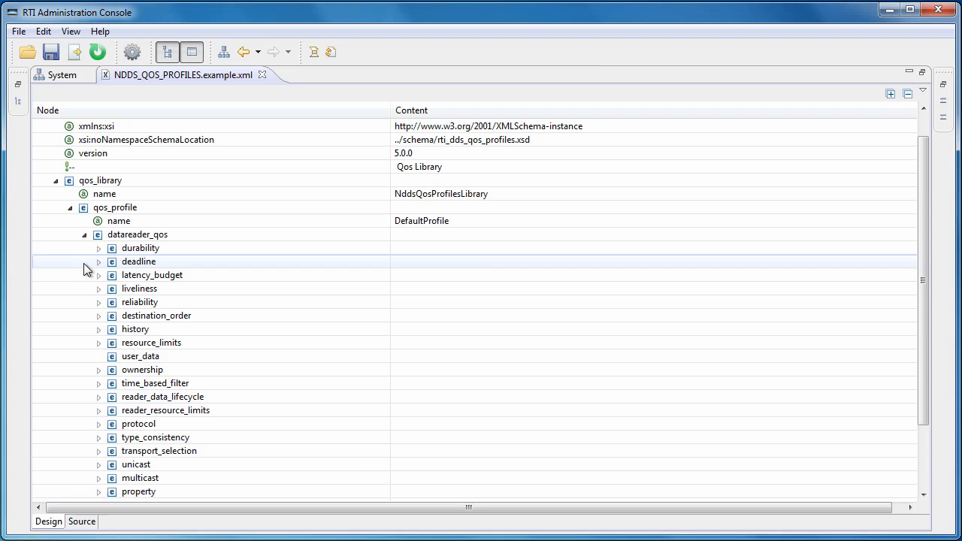
pyautogui.rightClick(138, 235)
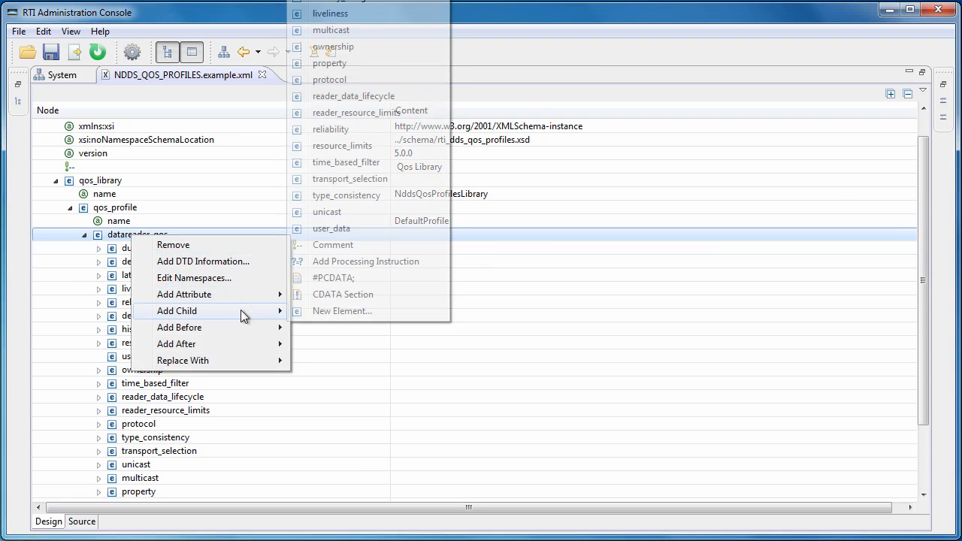
pyautogui.moveTo(369, 146)
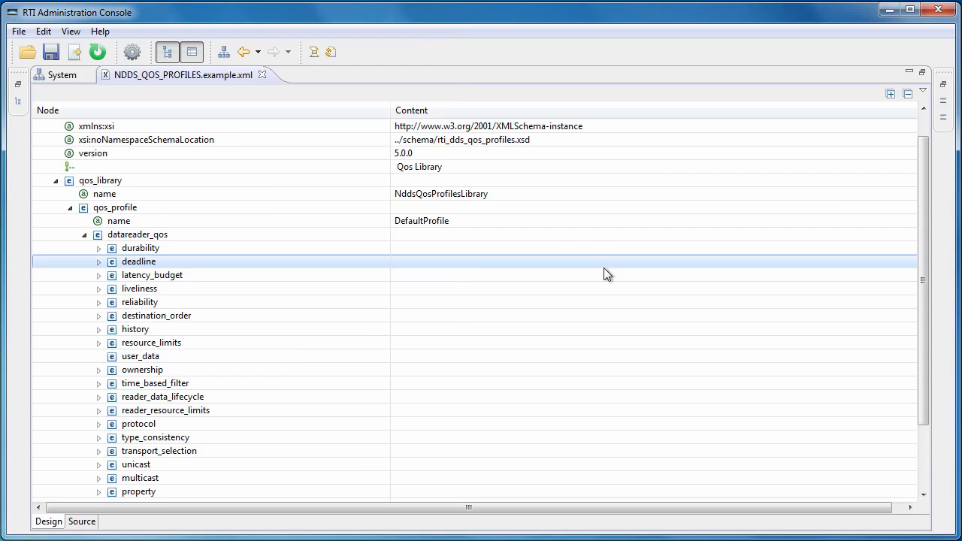
pyautogui.click(81, 521)
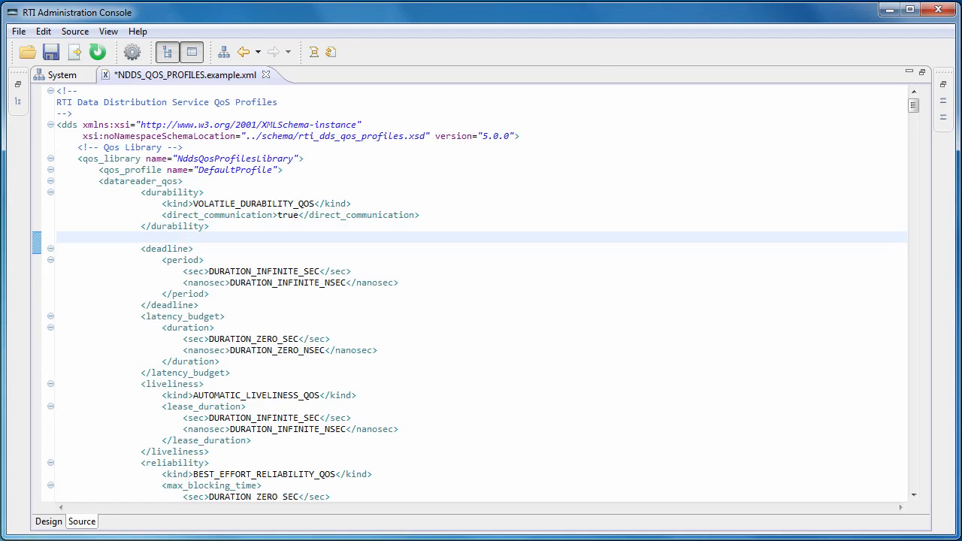
# Insert a destination_order element after durability via content assist in the XML source.
pyautogui.write('<de')
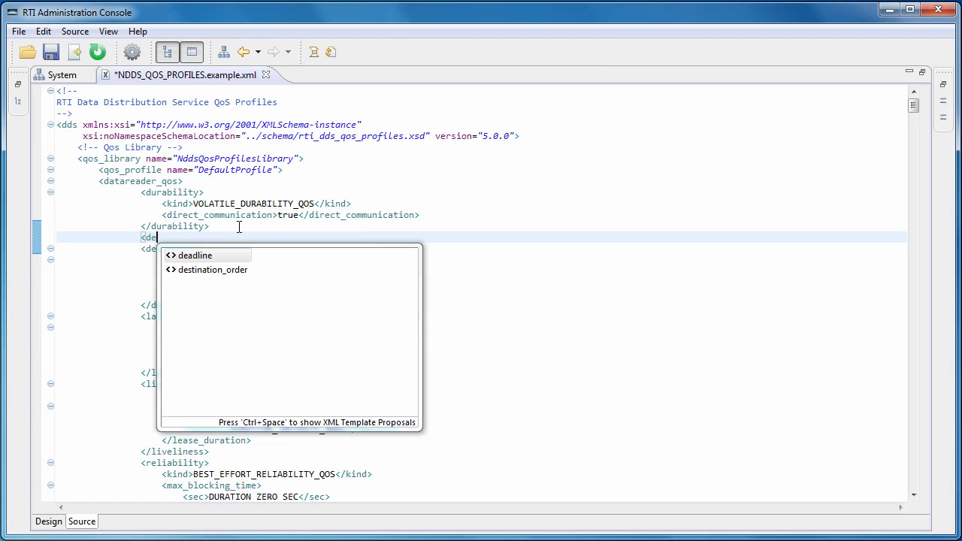
pyautogui.moveTo(217, 259)
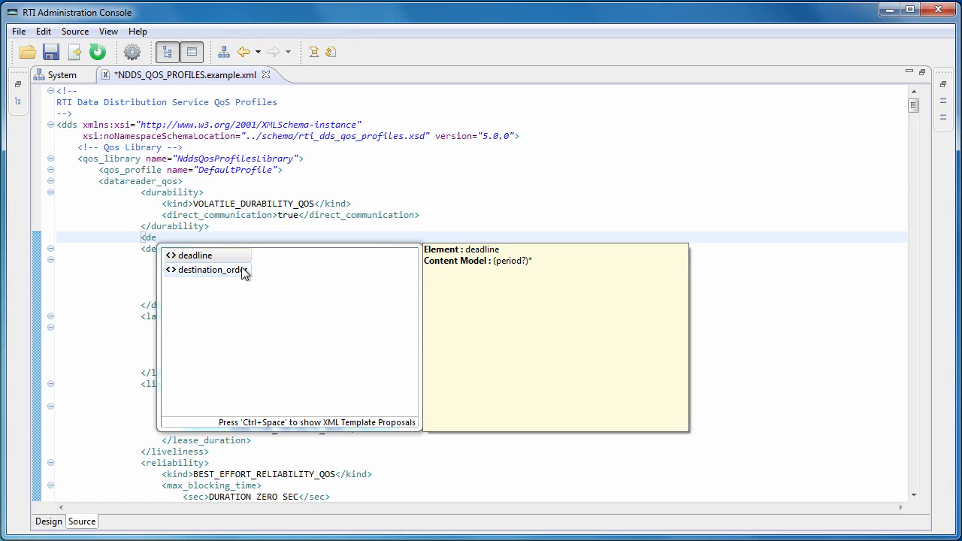
pyautogui.click(211, 270)
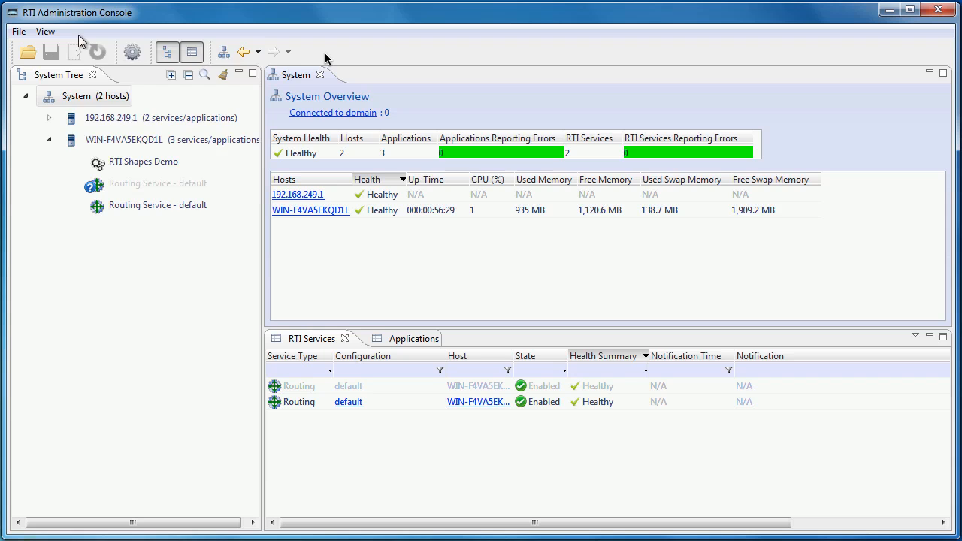
# Show Help Contents and expand Table of Contents > Getting Started > Features Overview.
pyautogui.click(75, 31)
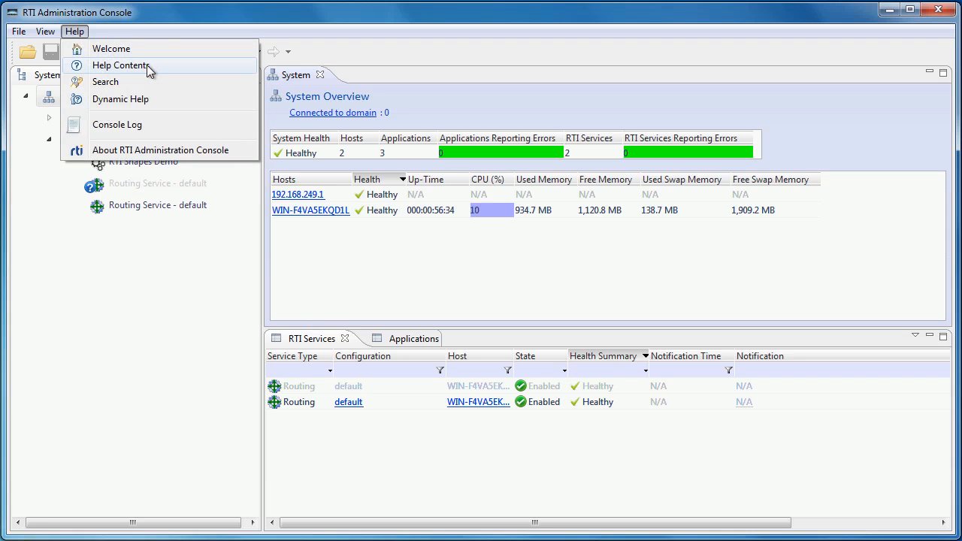
pyautogui.click(124, 64)
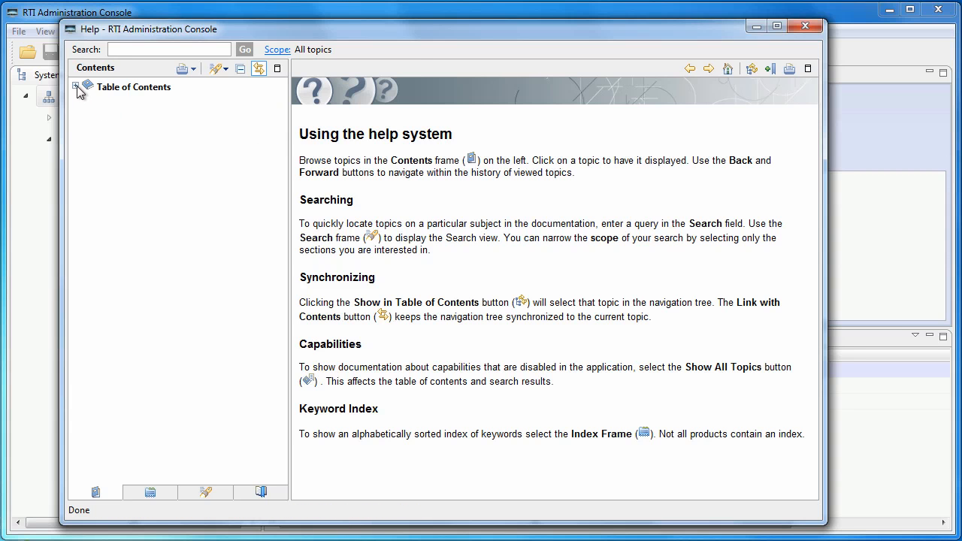
pyautogui.click(75, 86)
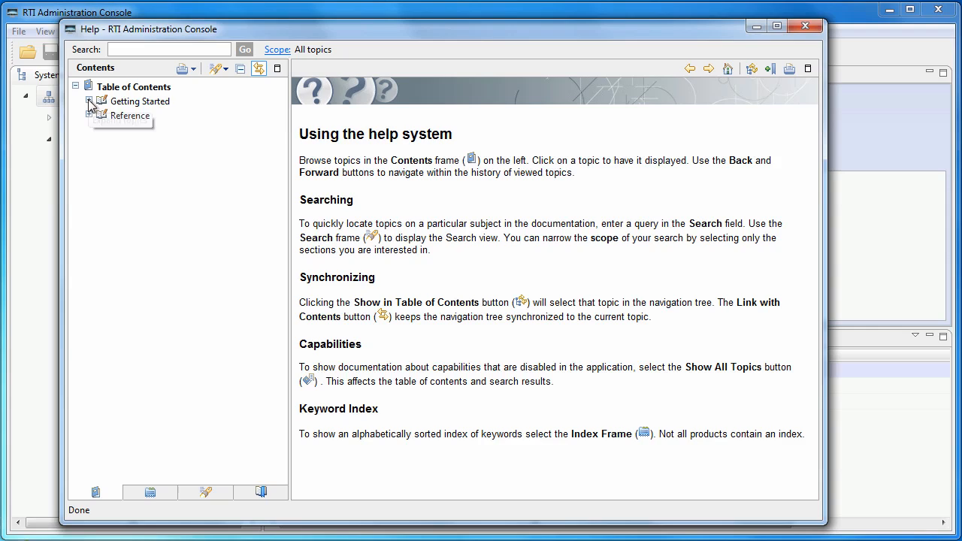
pyautogui.click(91, 102)
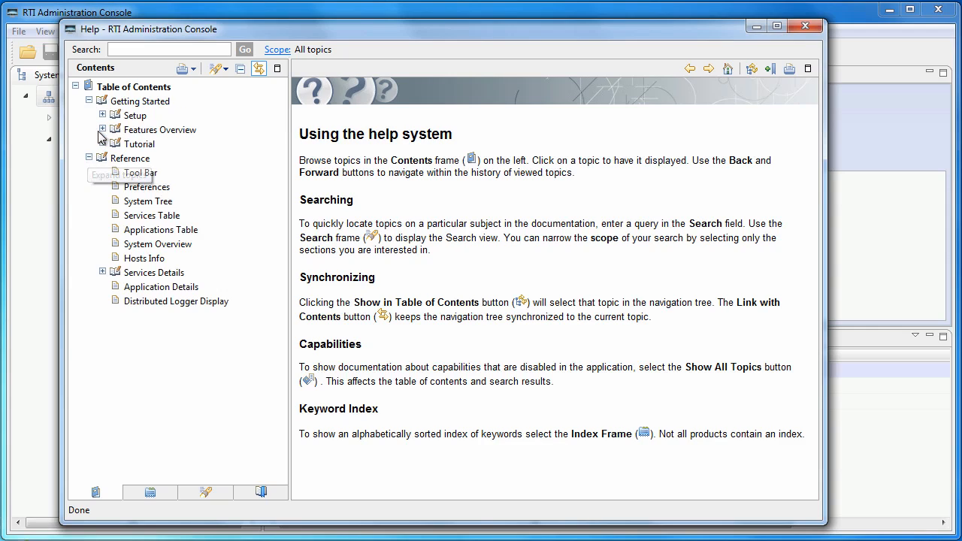
pyautogui.click(102, 130)
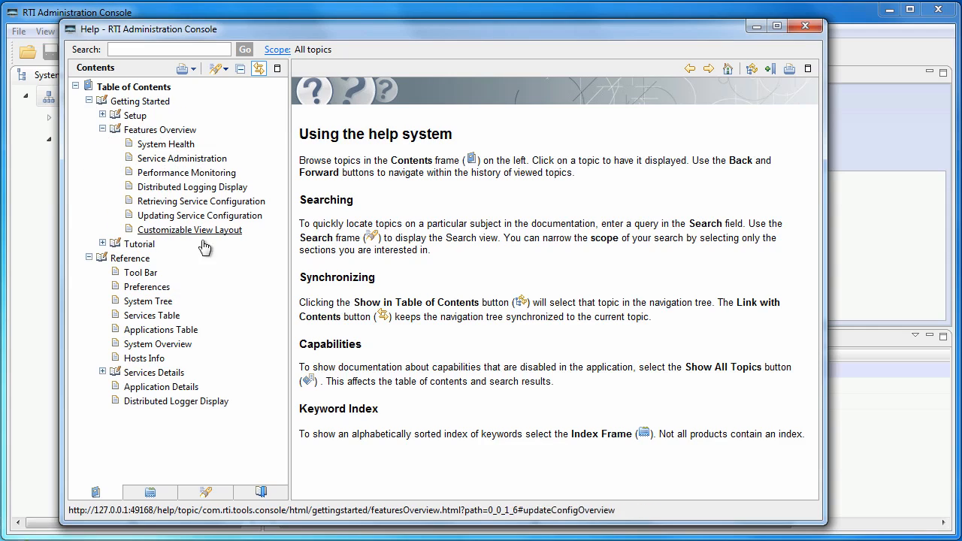